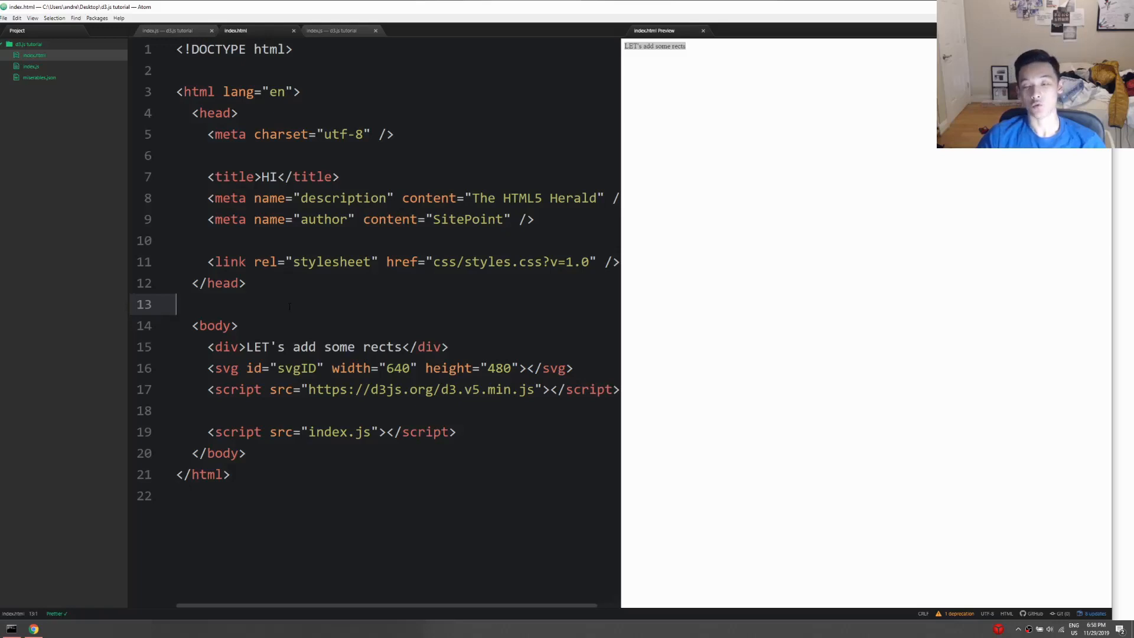
- Review the existing D3 code in index.js, then return to the index.html markup
{"action": "left_click", "coordinate": [333, 31]}
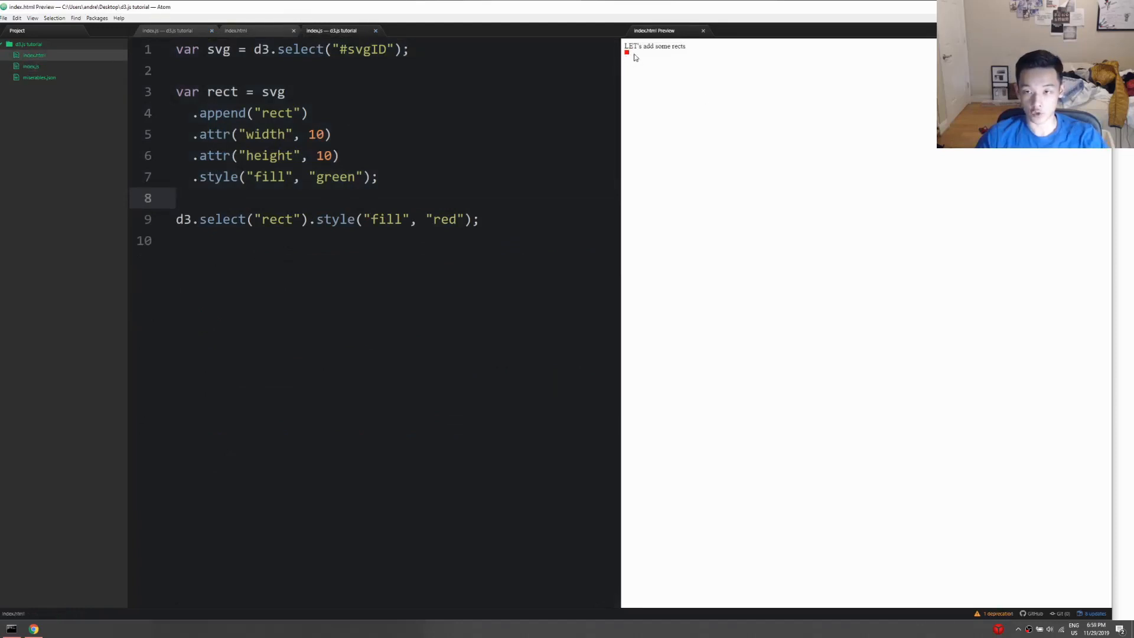
{"action": "mouse_move", "coordinate": [633, 56]}
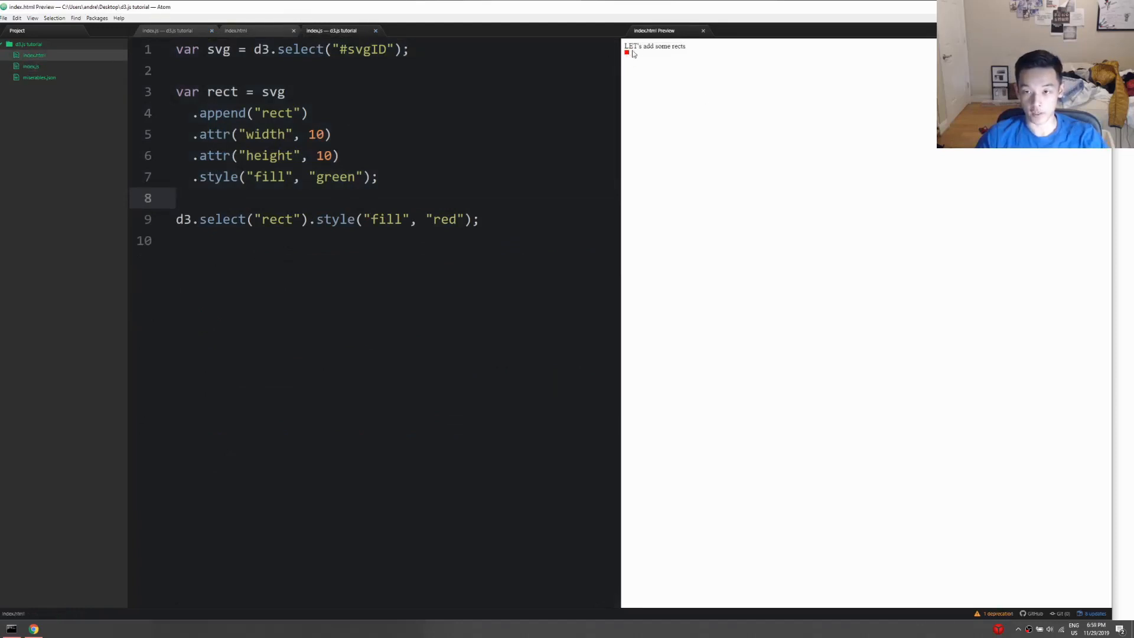
{"action": "left_click", "coordinate": [235, 31]}
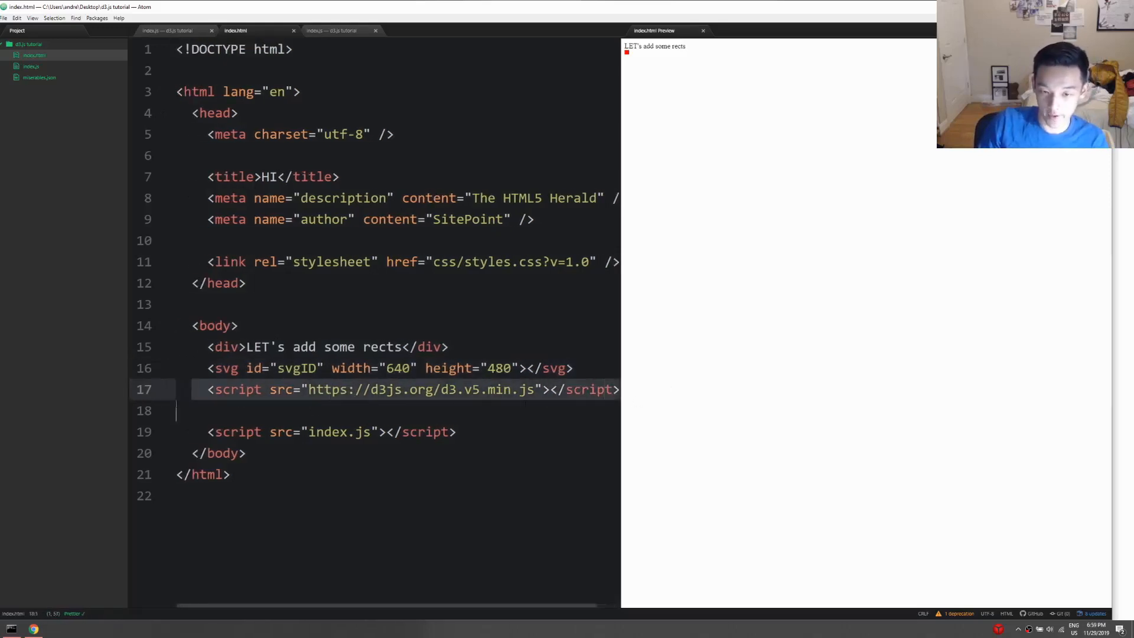
- Look through the bl.ocks D3 v4 force-directed graph example and its svg markup
{"action": "left_click", "coordinate": [333, 31]}
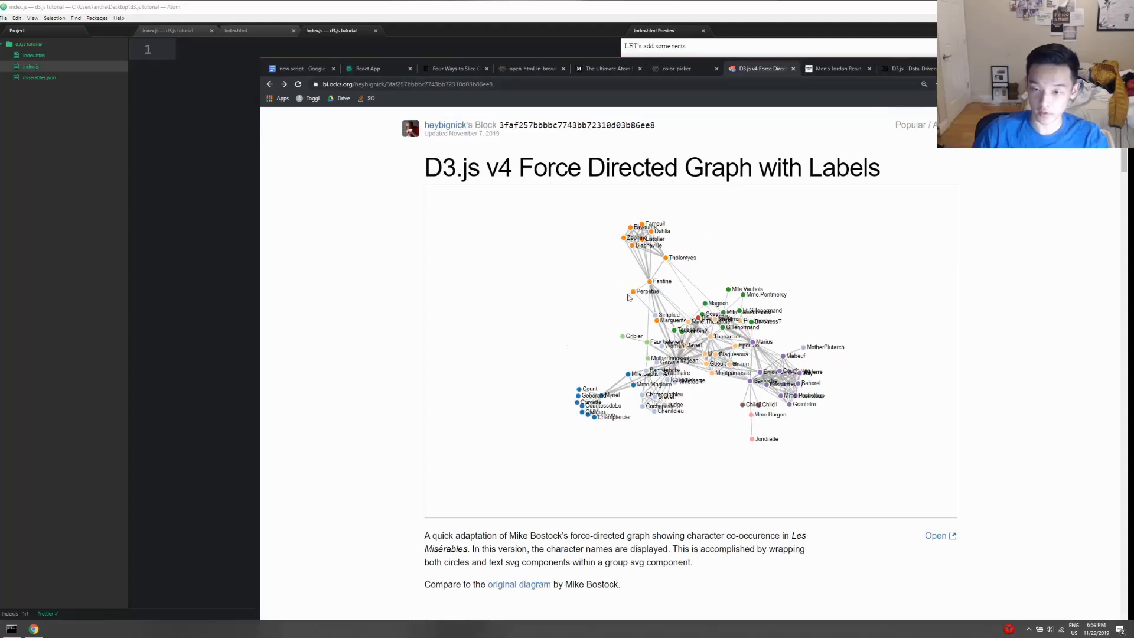
{"action": "mouse_move", "coordinate": [658, 302]}
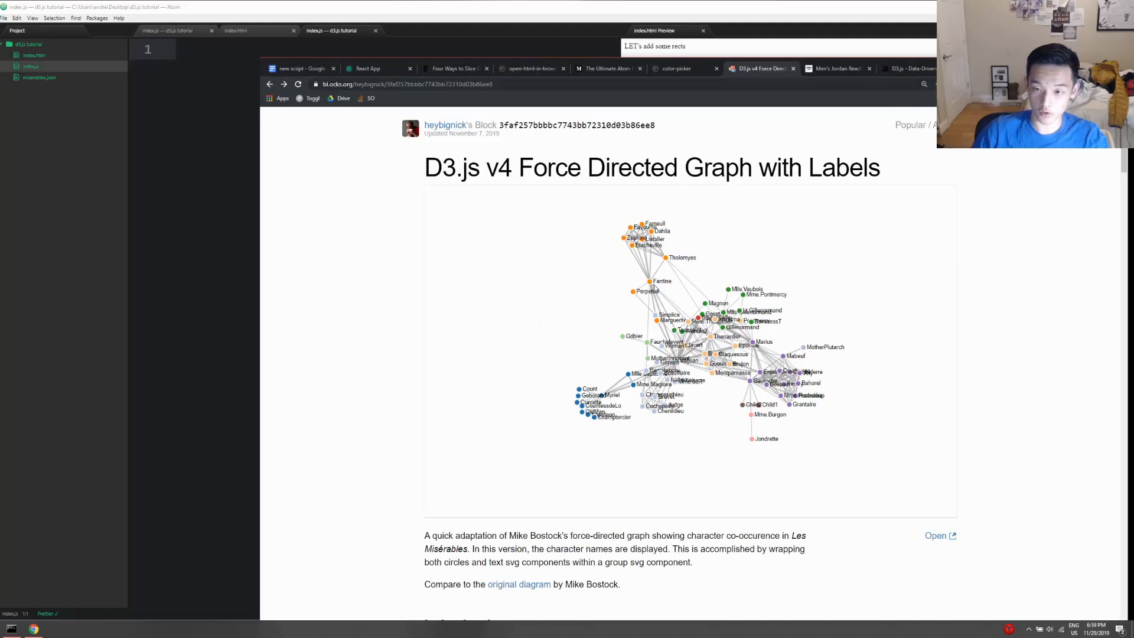
{"action": "mouse_move", "coordinate": [415, 191]}
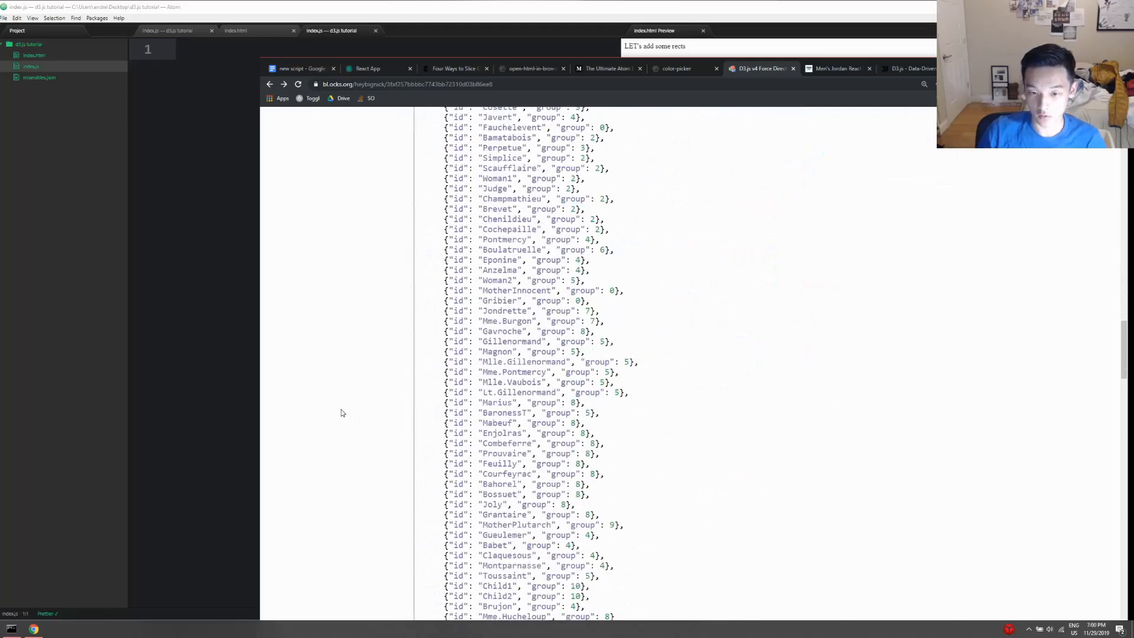
{"action": "scroll", "scroll_direction": "down", "scroll_amount": 3}
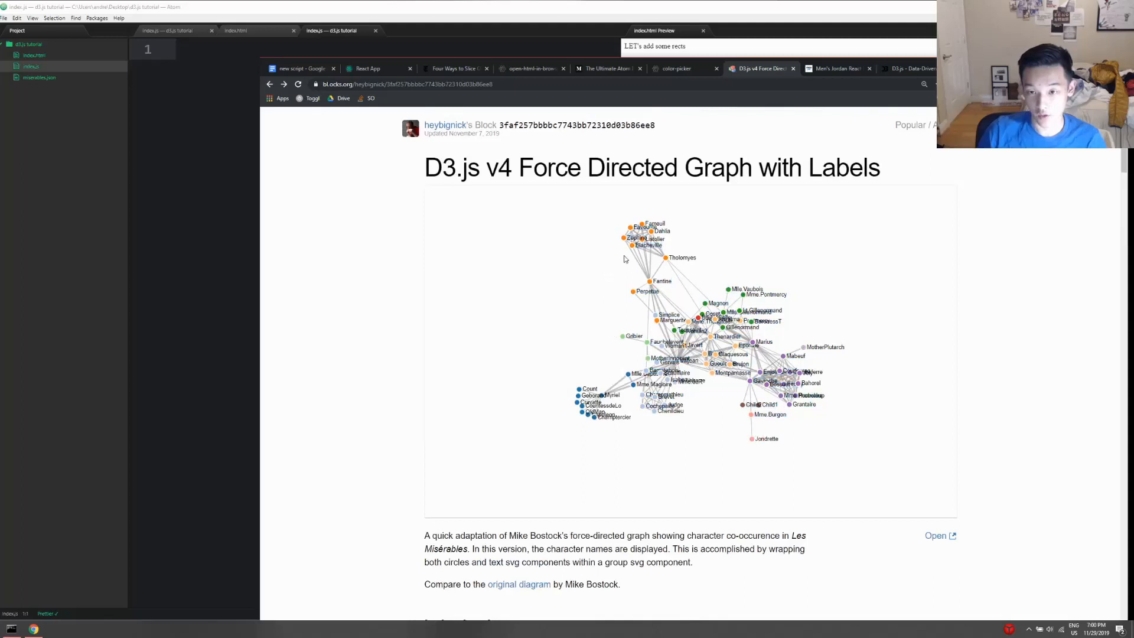
{"action": "mouse_move", "coordinate": [654, 255]}
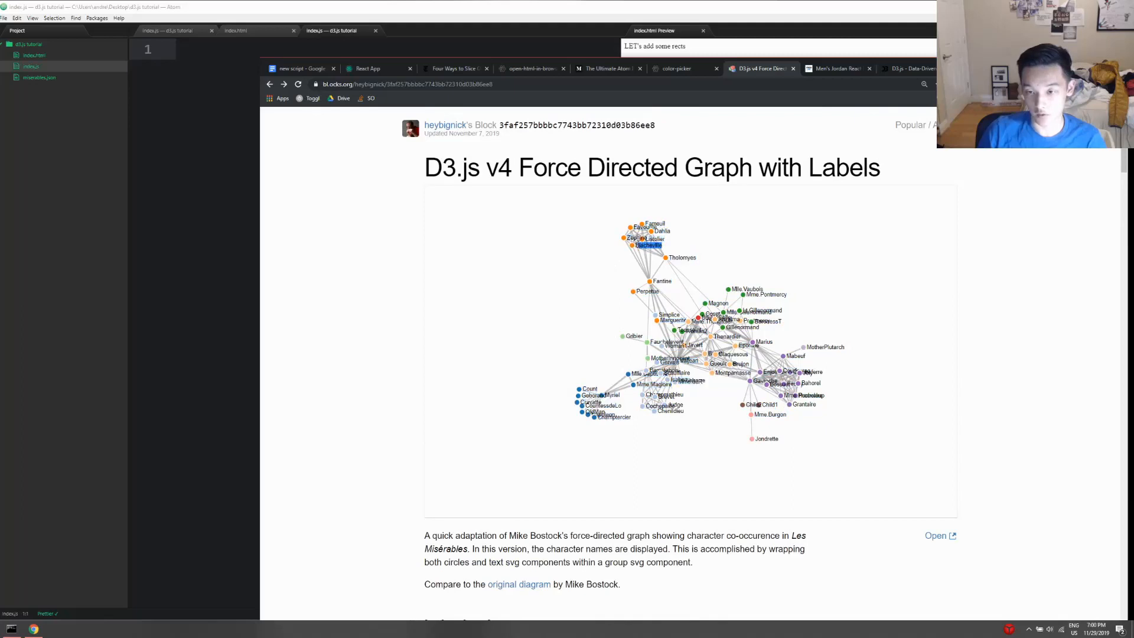
{"action": "mouse_move", "coordinate": [648, 246]}
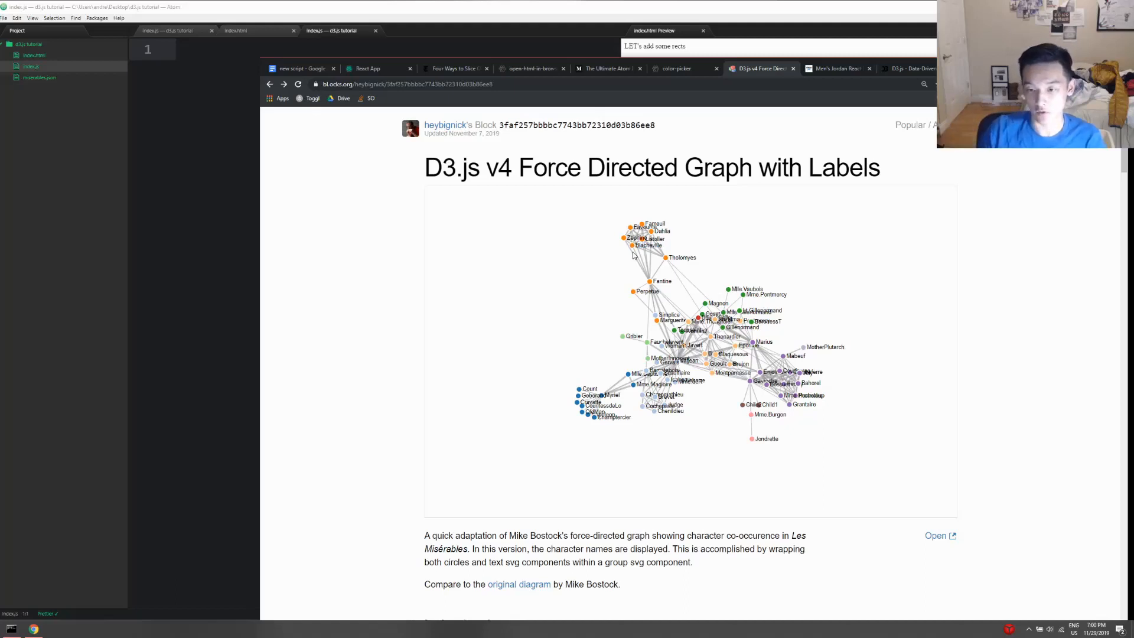
{"action": "mouse_move", "coordinate": [681, 282]}
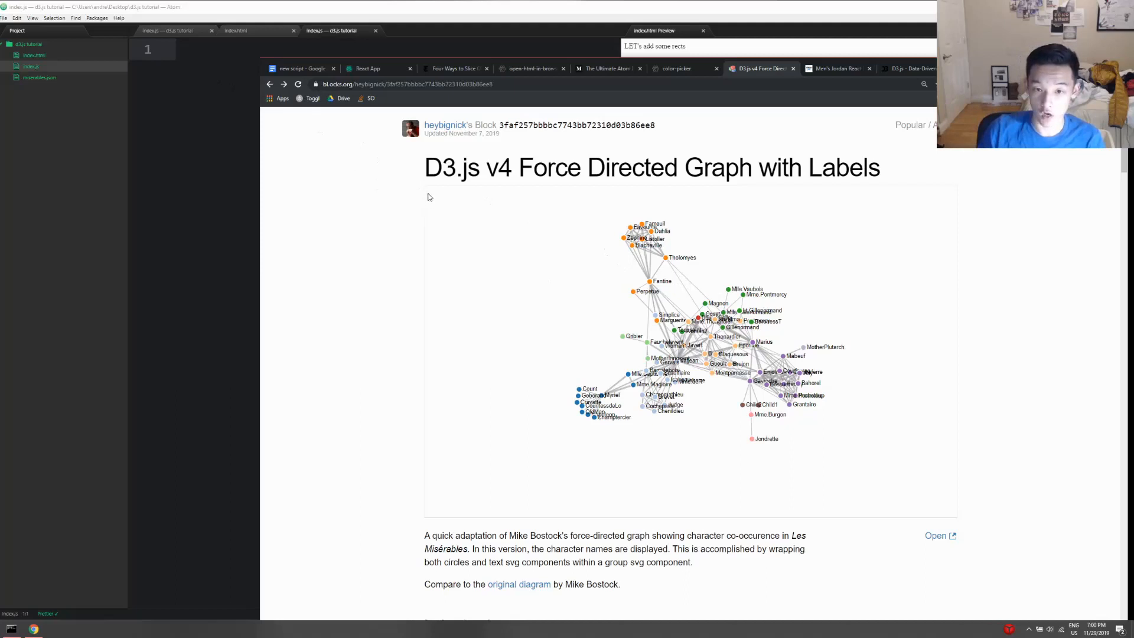
{"action": "mouse_move", "coordinate": [575, 436]}
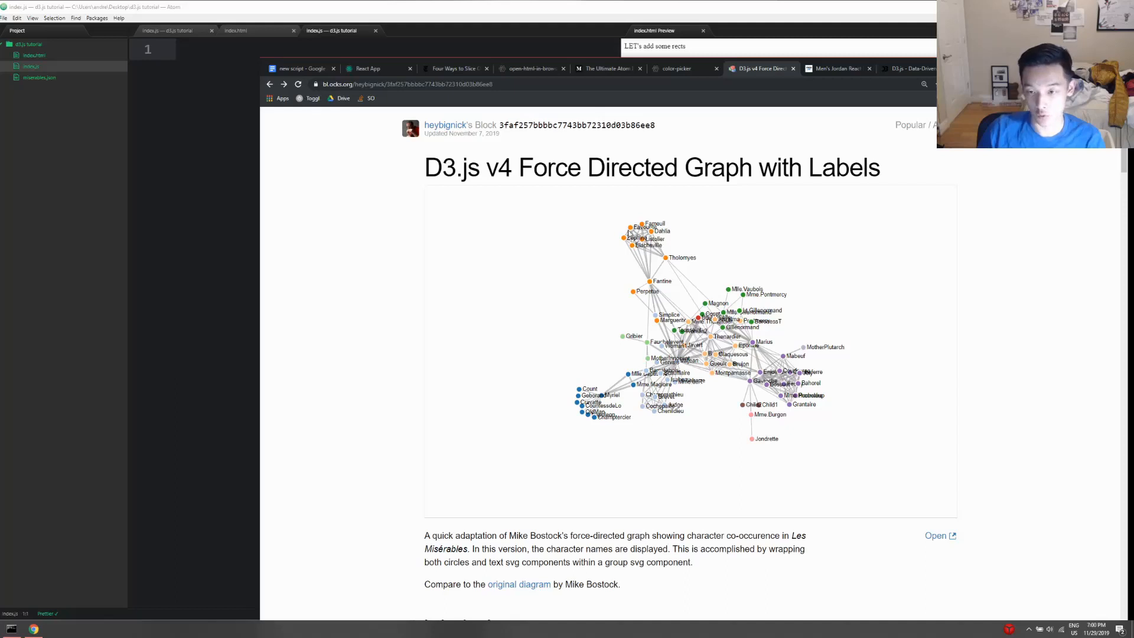
{"action": "mouse_move", "coordinate": [841, 315]}
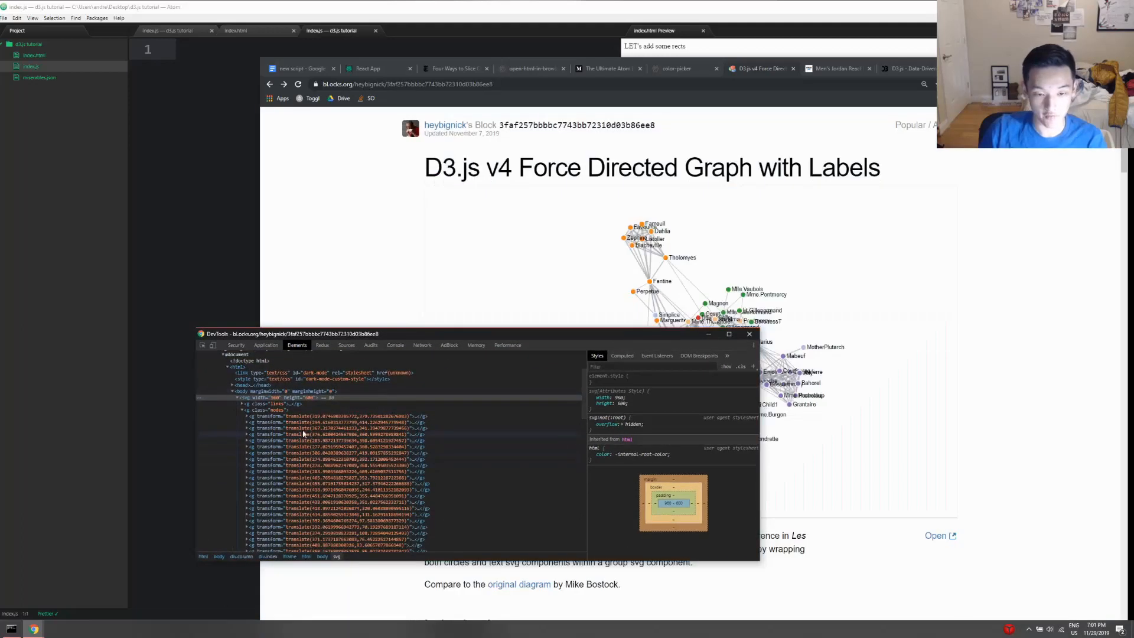
{"action": "mouse_move", "coordinate": [274, 409]}
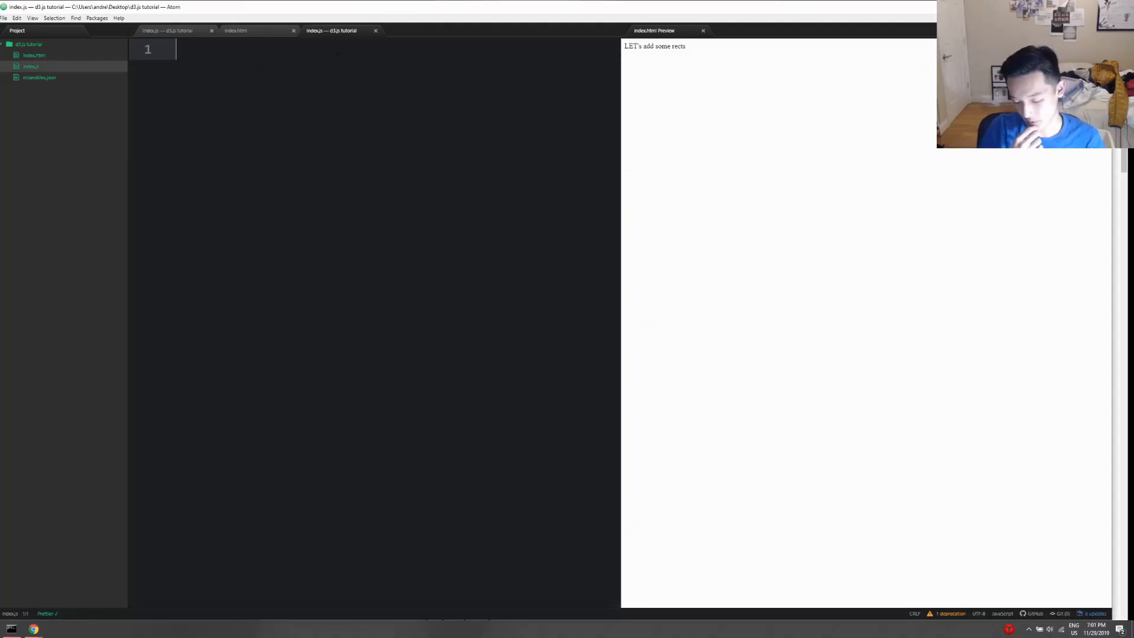
- Store d3.select("svg") in a var svg at the top of index.js
{"action": "type", "text": "va"}
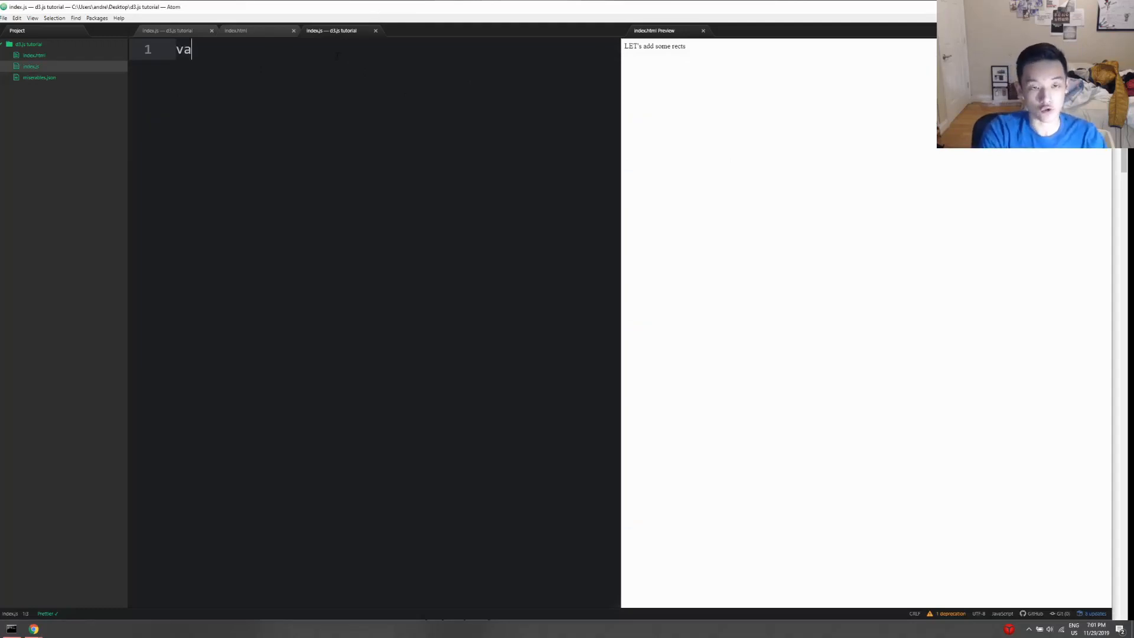
{"action": "type", "text": "r svg ="}
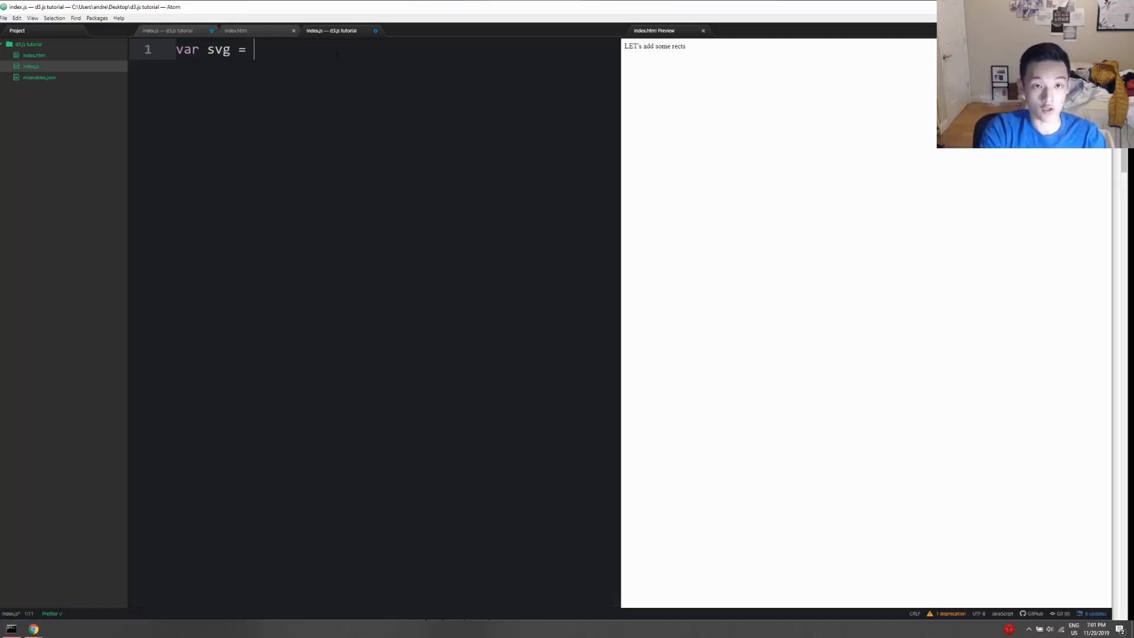
{"action": "type", "text": "d3.seelc"}
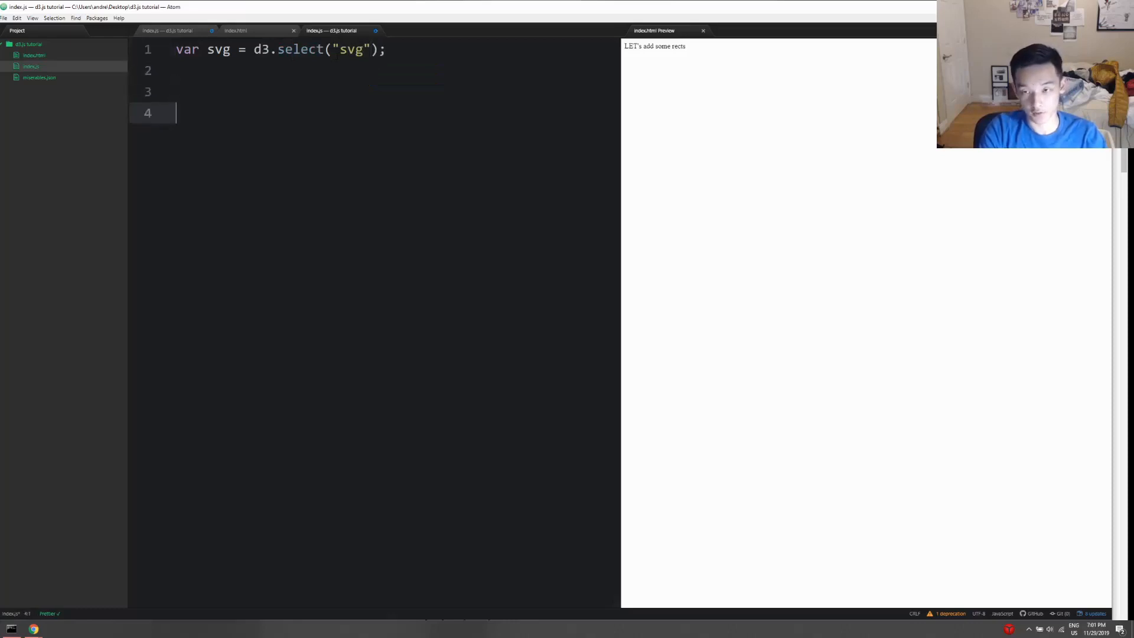
- Append a rect to svg with height 10, width 10 and a fill style started
{"action": "type", "text": "svg.app"}
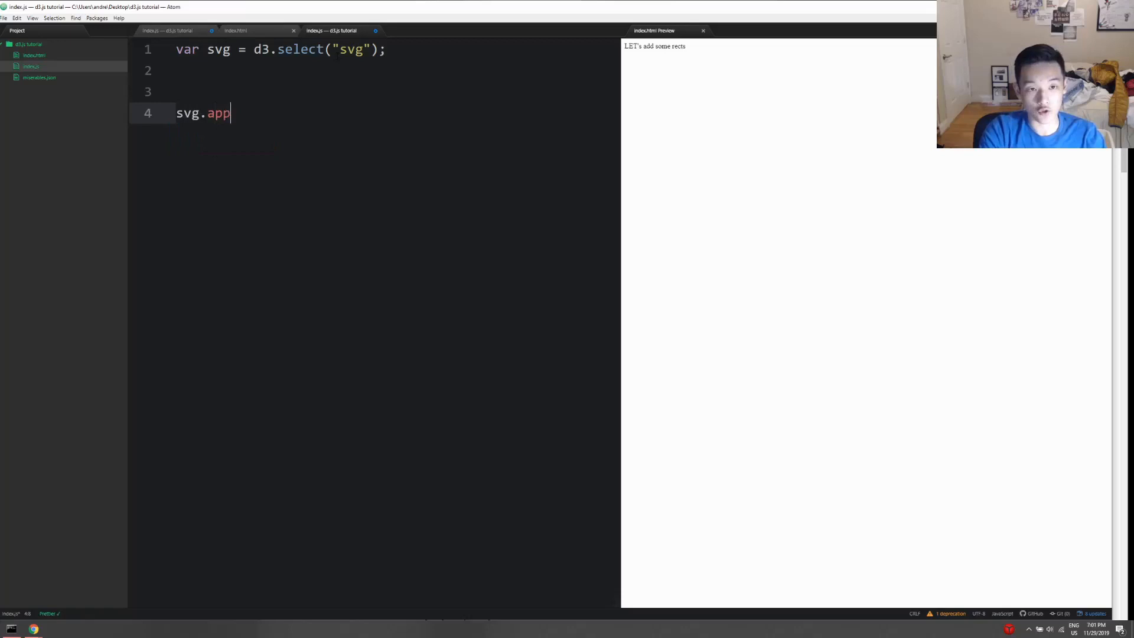
{"action": "type", "text": "end('rect')."}
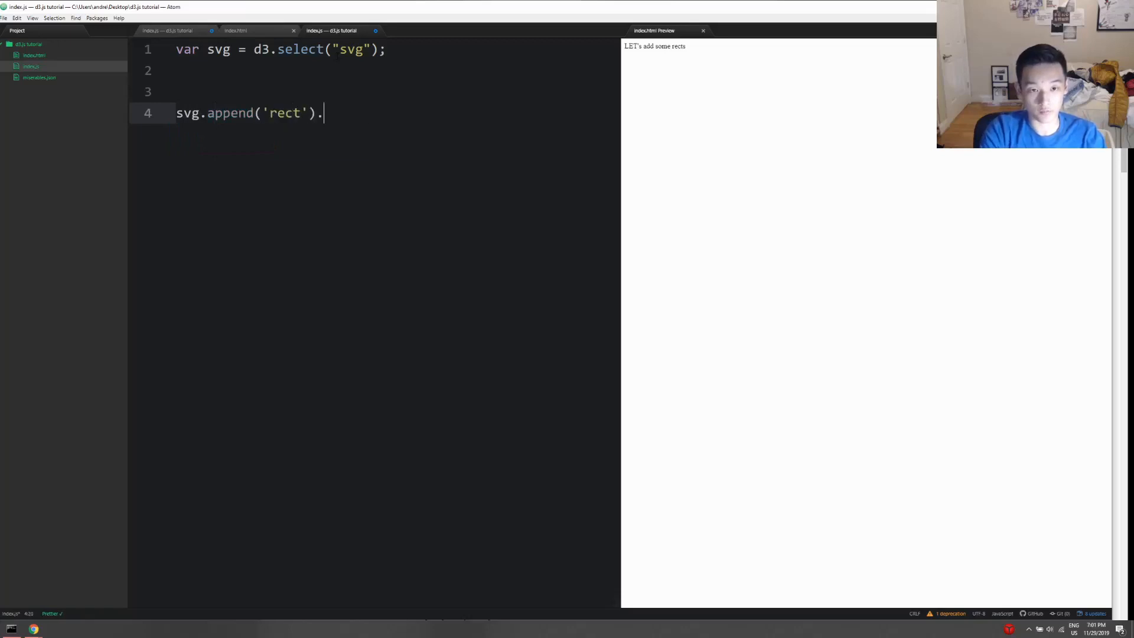
{"action": "type", "text": "attr(\"h\""}
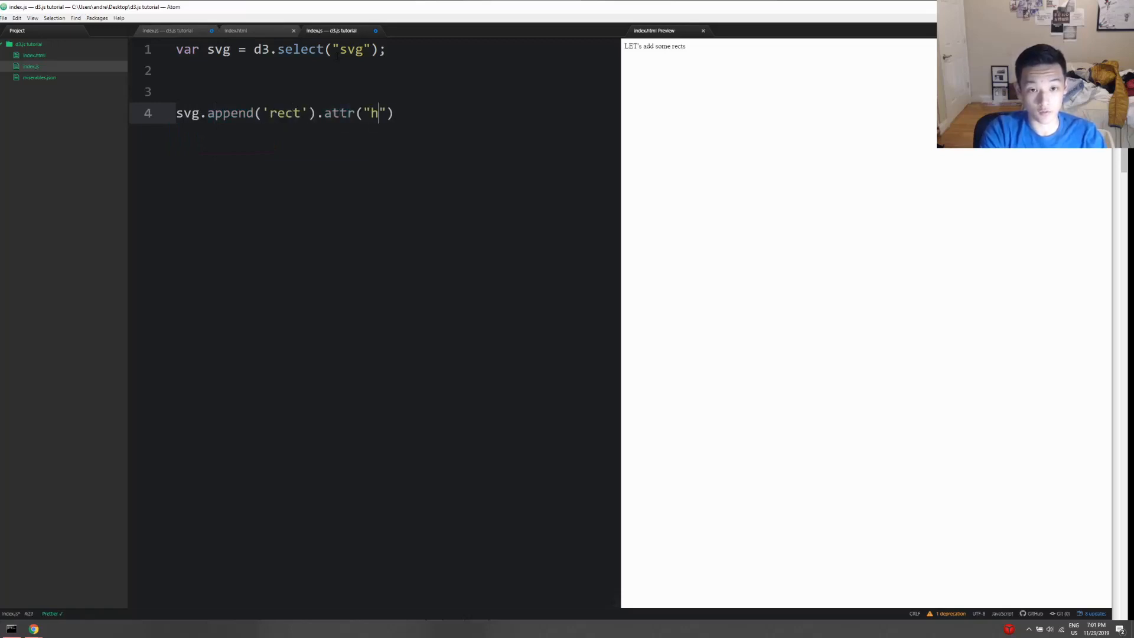
{"action": "type", "text": "eight\", 109"}
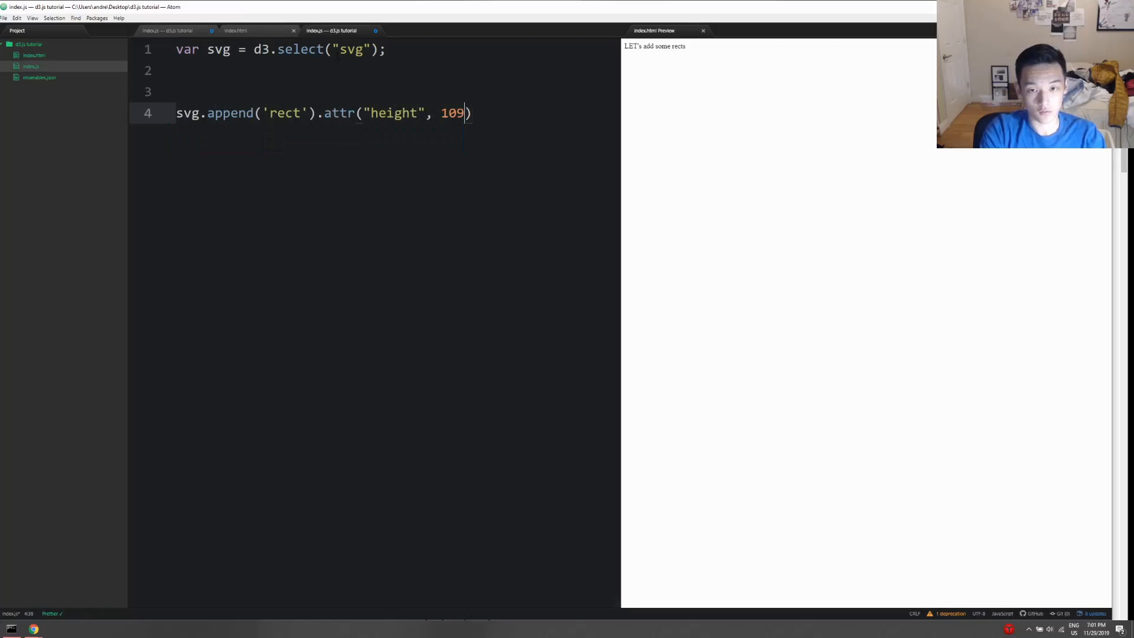
{"action": "type", "text": ".attr(\"\")"}
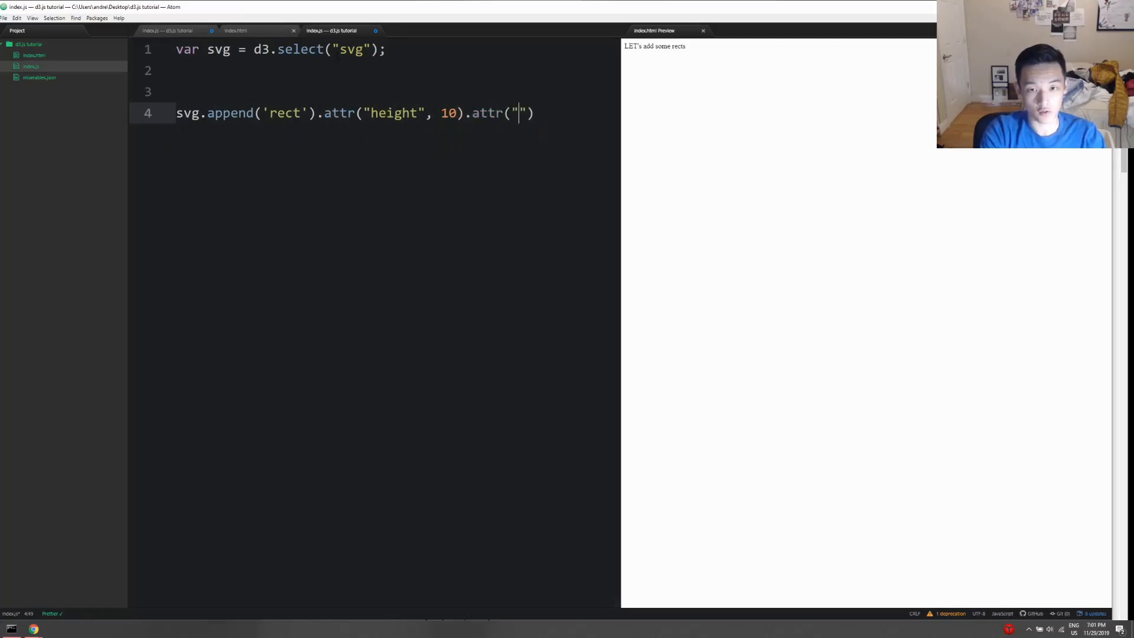
{"action": "type", "text": "width"}
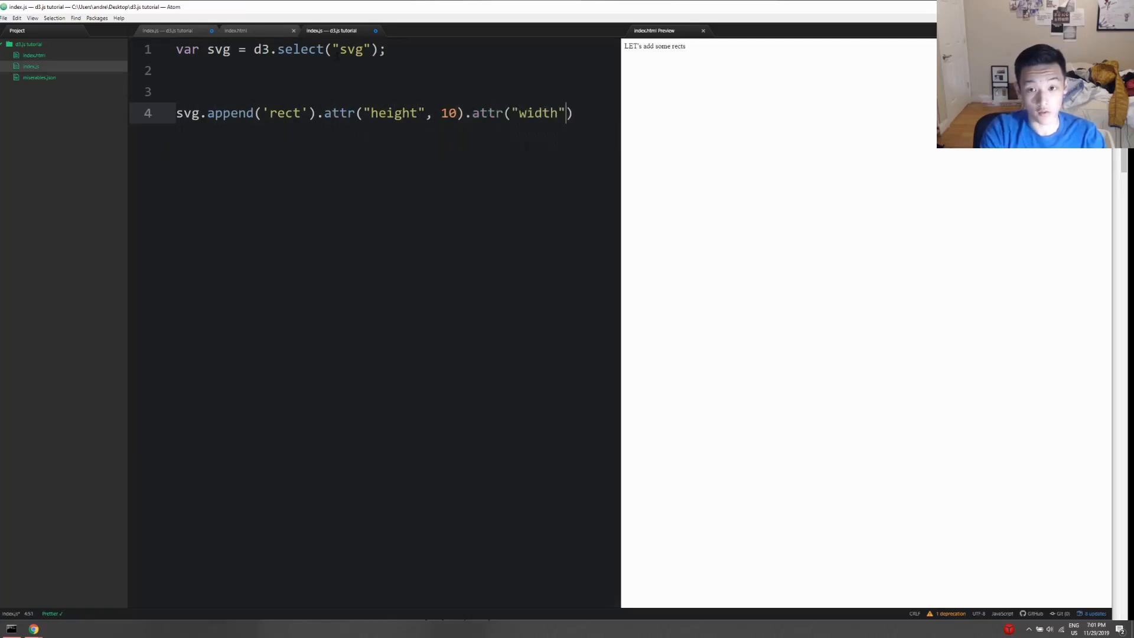
{"action": "type", "text": ", 10).attr9"}
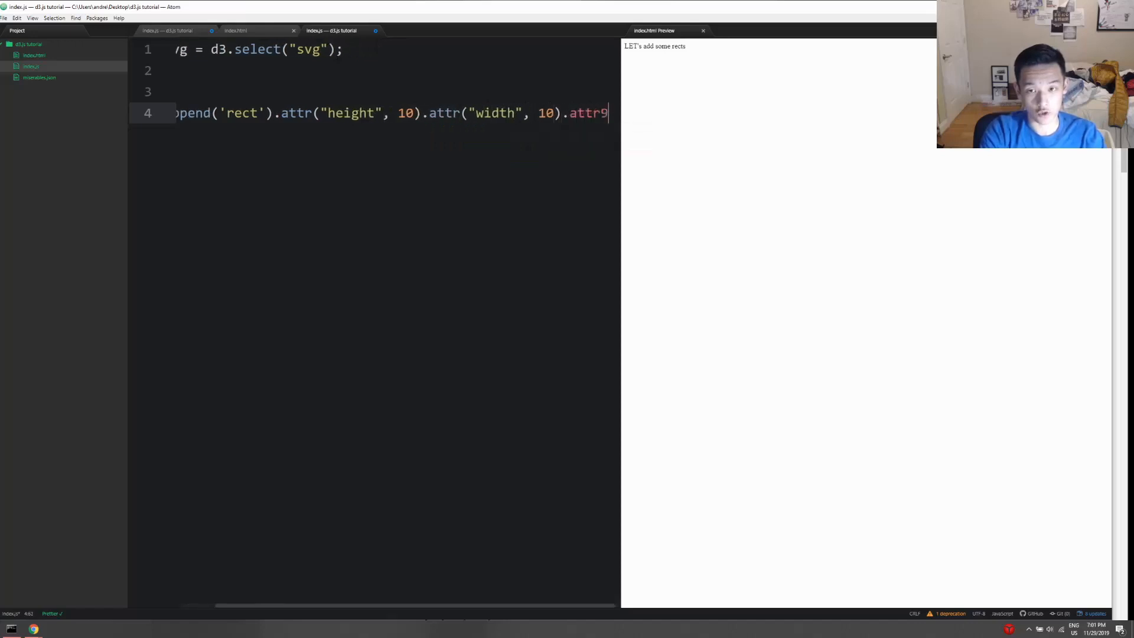
{"action": "type", "text": "style()"}
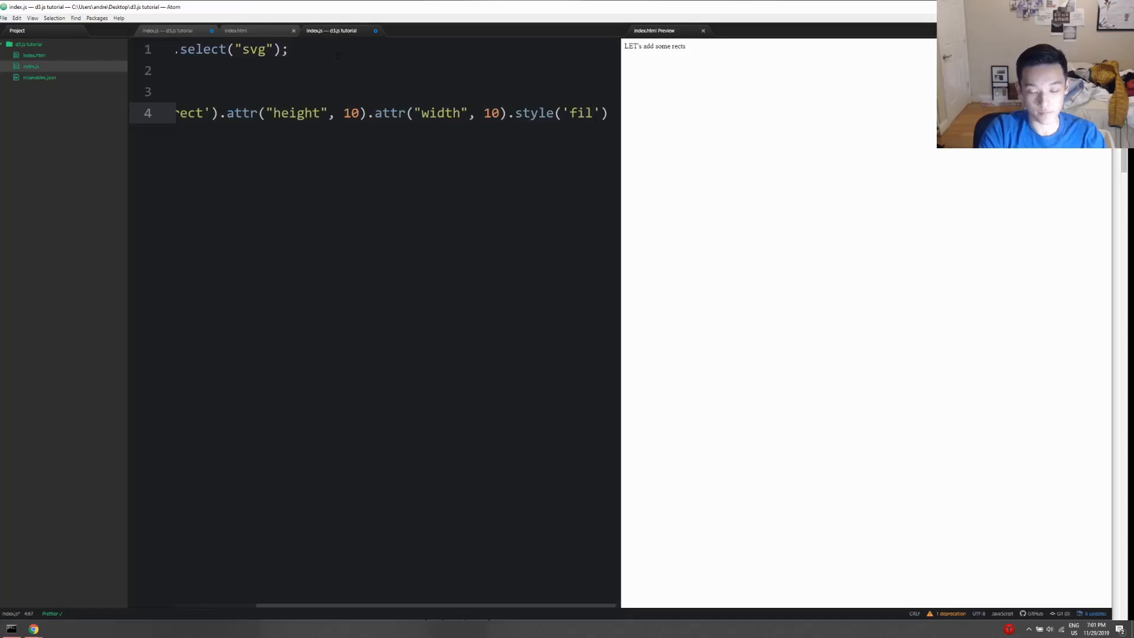
{"action": "type", "text": "l"}
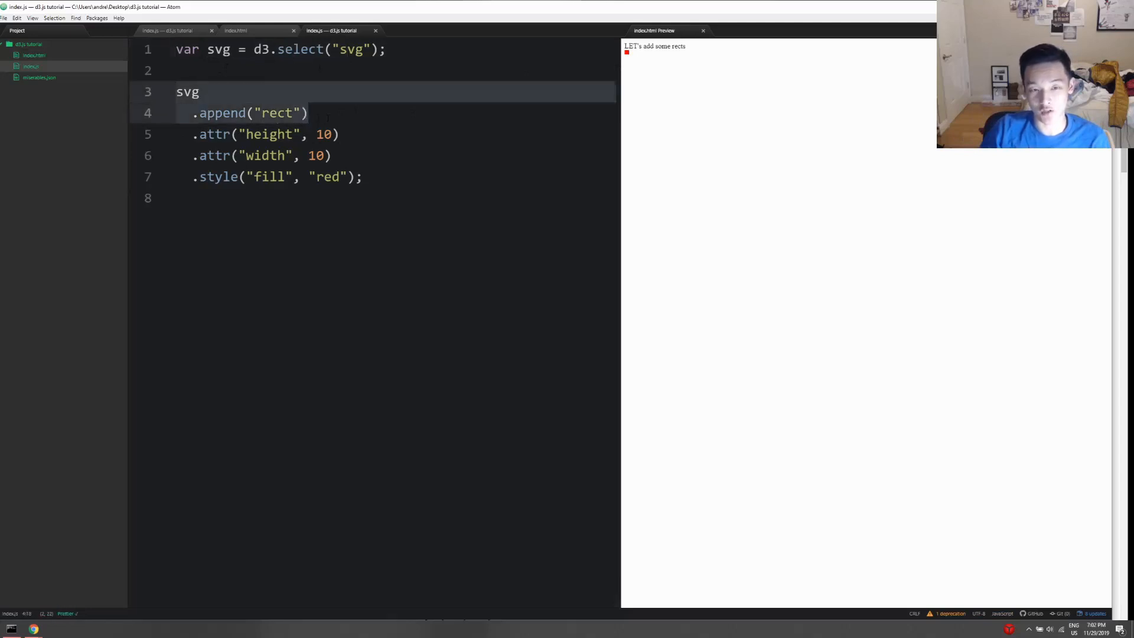
- Finish the rect's .style("fill", "red") so Prettier splits the chain across lines
{"action": "left_click", "coordinate": [188, 92]}
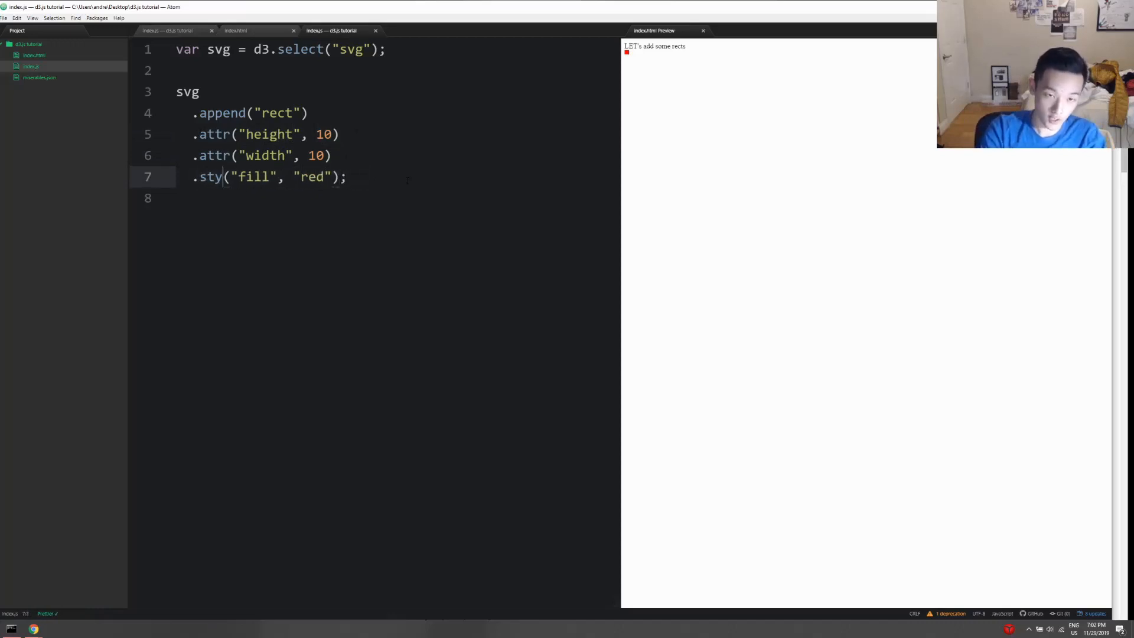
{"action": "type", "text": "attr"}
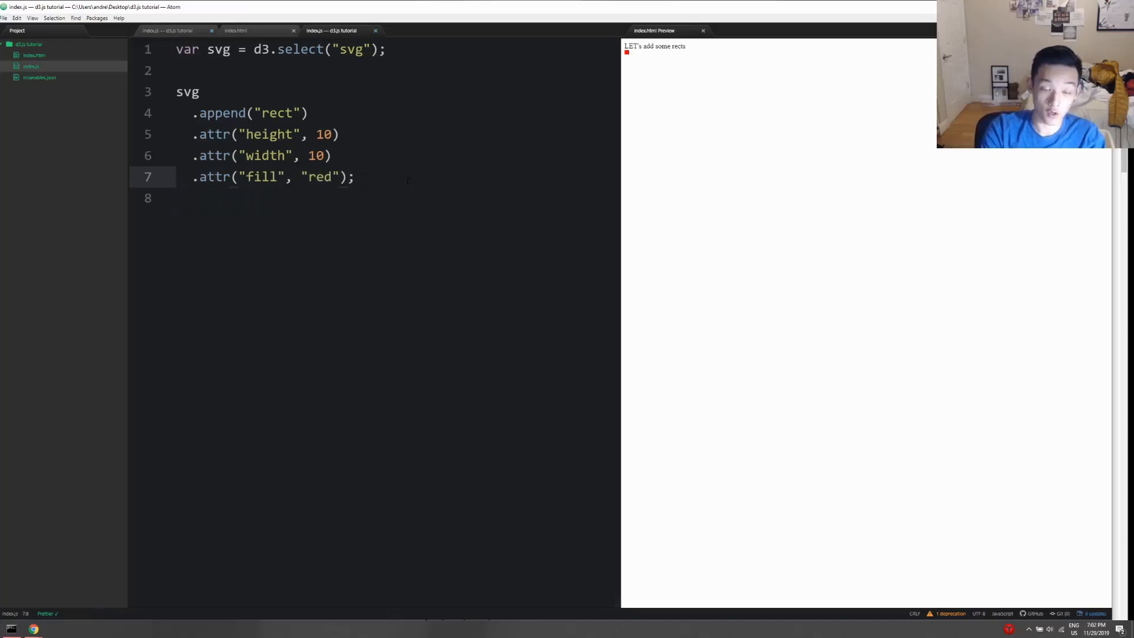
{"action": "type", "text": "style(\"f"}
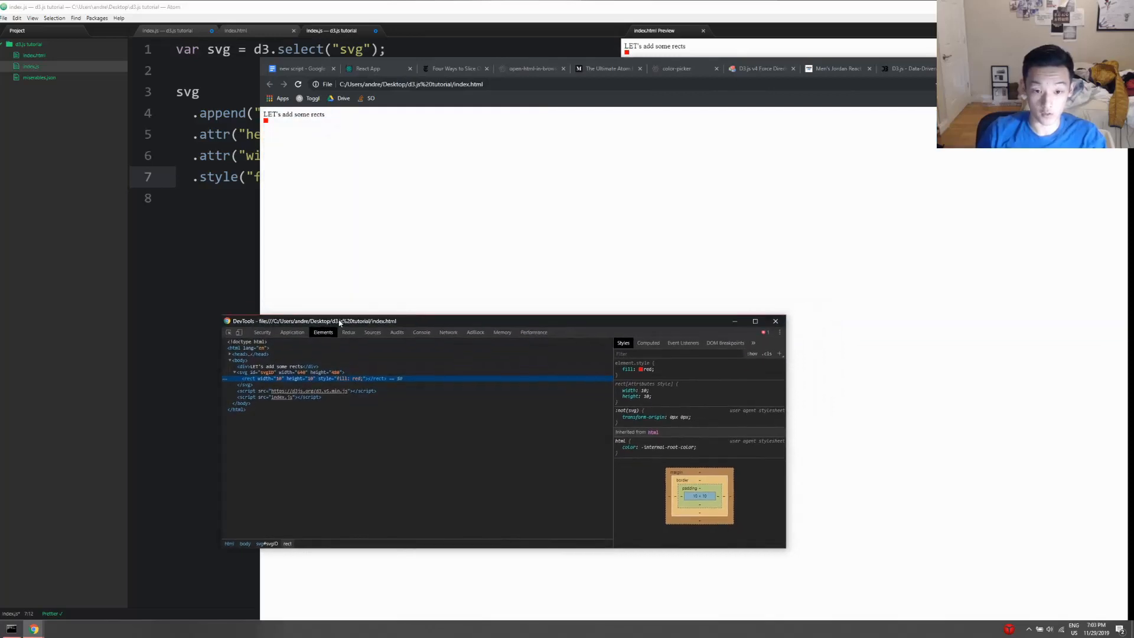
{"action": "mouse_move", "coordinate": [333, 378]}
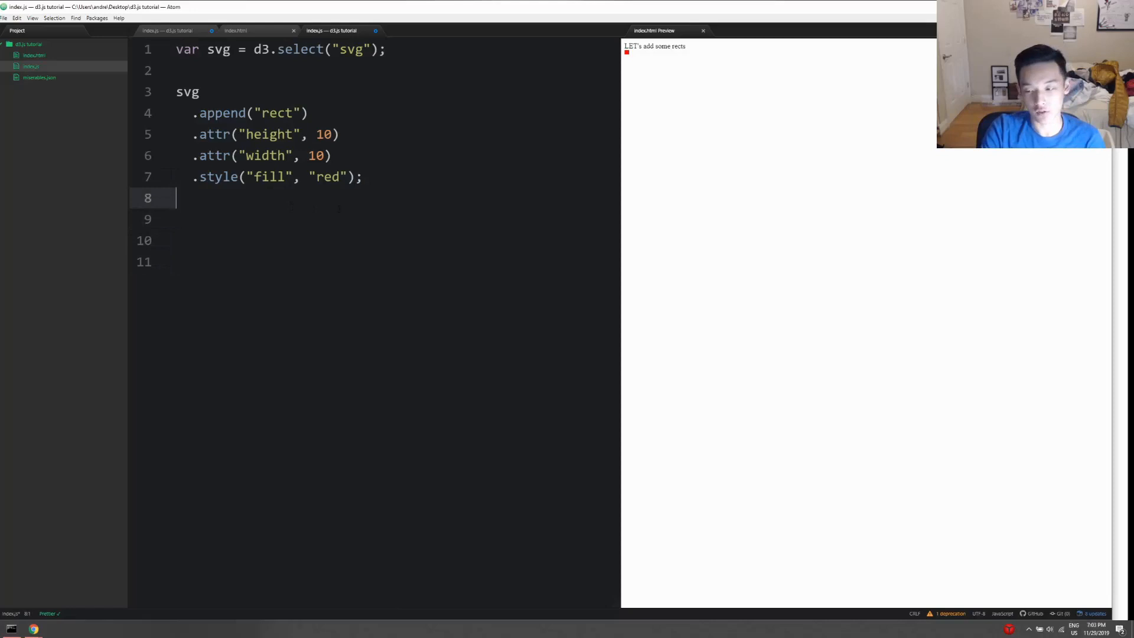
- Add blank lines below the red rect chain in index.js to make room for new code
{"action": "left_click", "coordinate": [240, 176]}
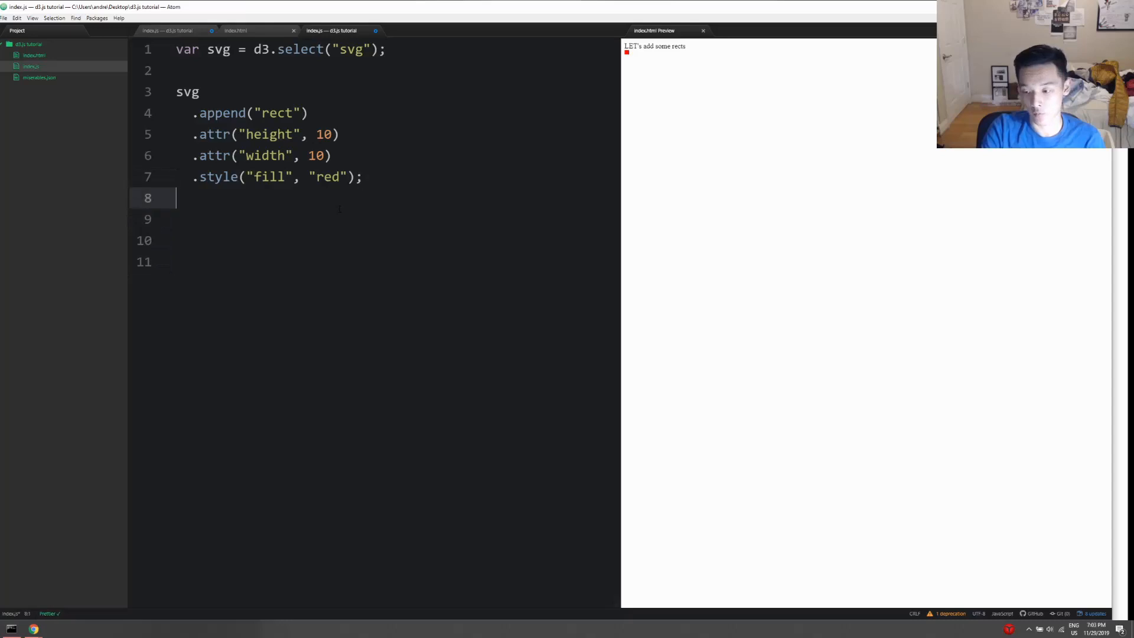
{"action": "key", "text": "enter"}
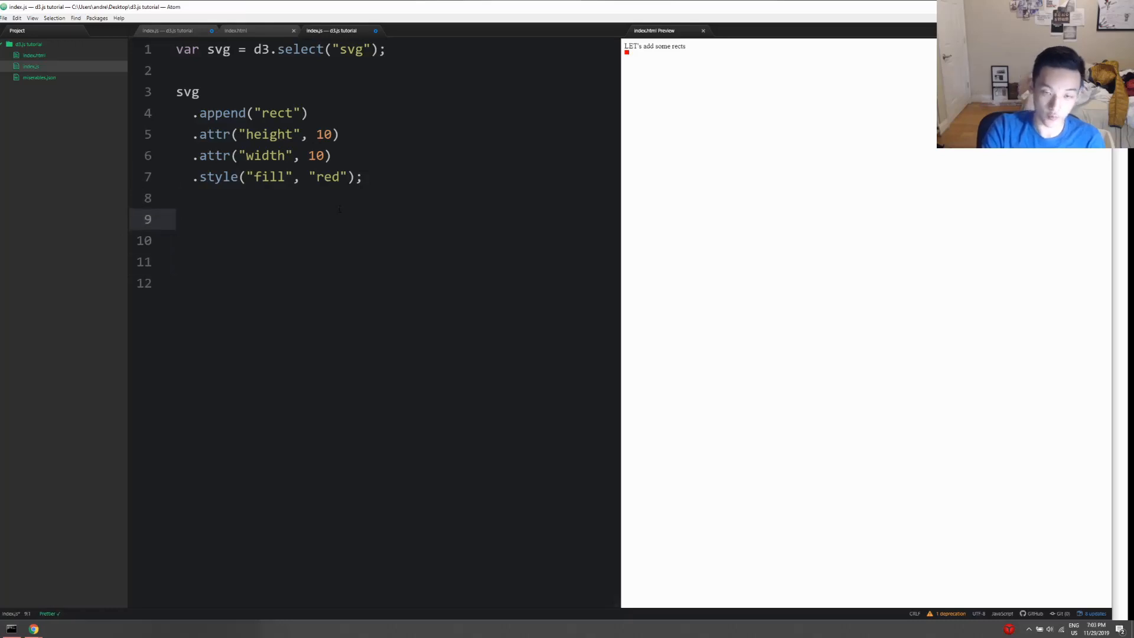
{"action": "key", "text": "enter"}
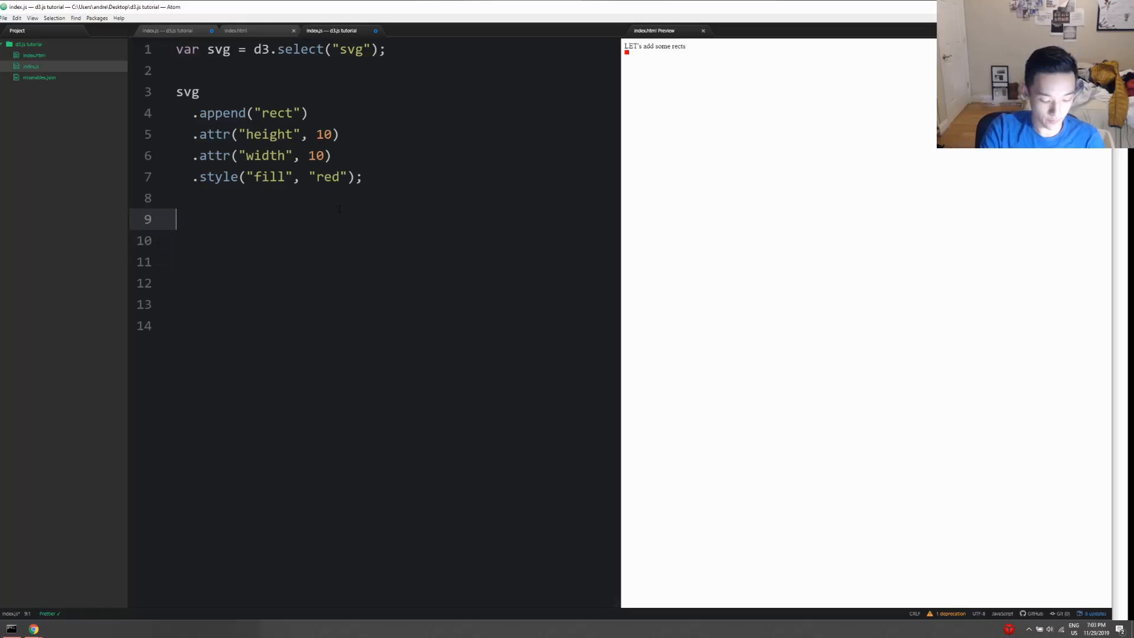
{"action": "left_click_drag", "start_coordinate": [193, 133], "coordinate": [330, 156]}
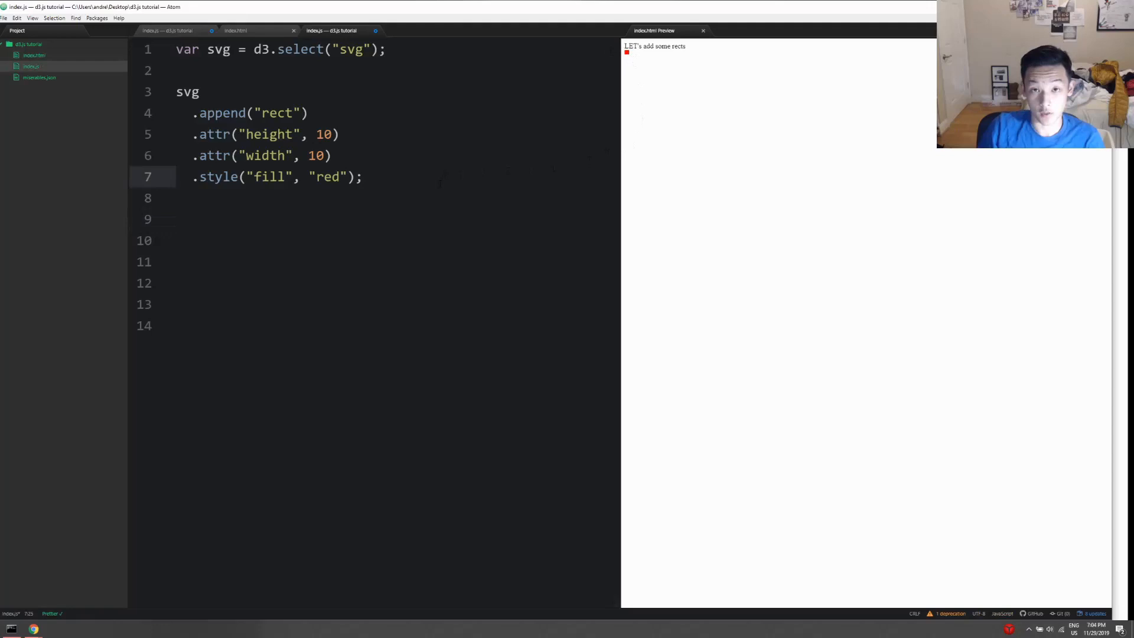
{"action": "left_click", "coordinate": [362, 176]}
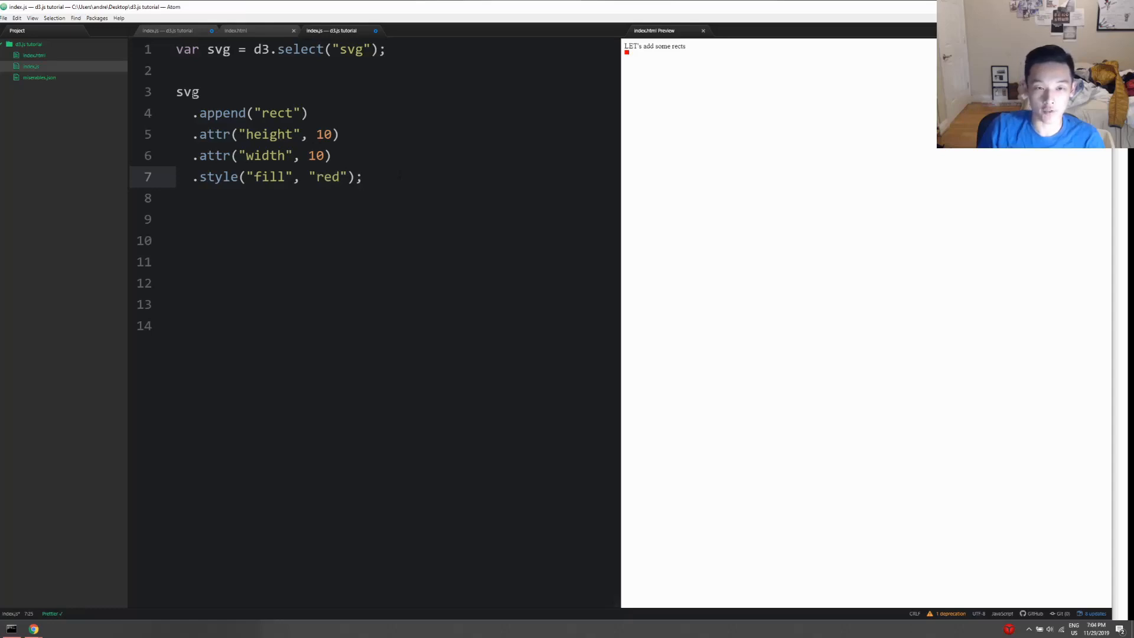
- Add d3.select('rect').style('fill', "green") so the preview square turns green
{"action": "type", "text": "d3"}
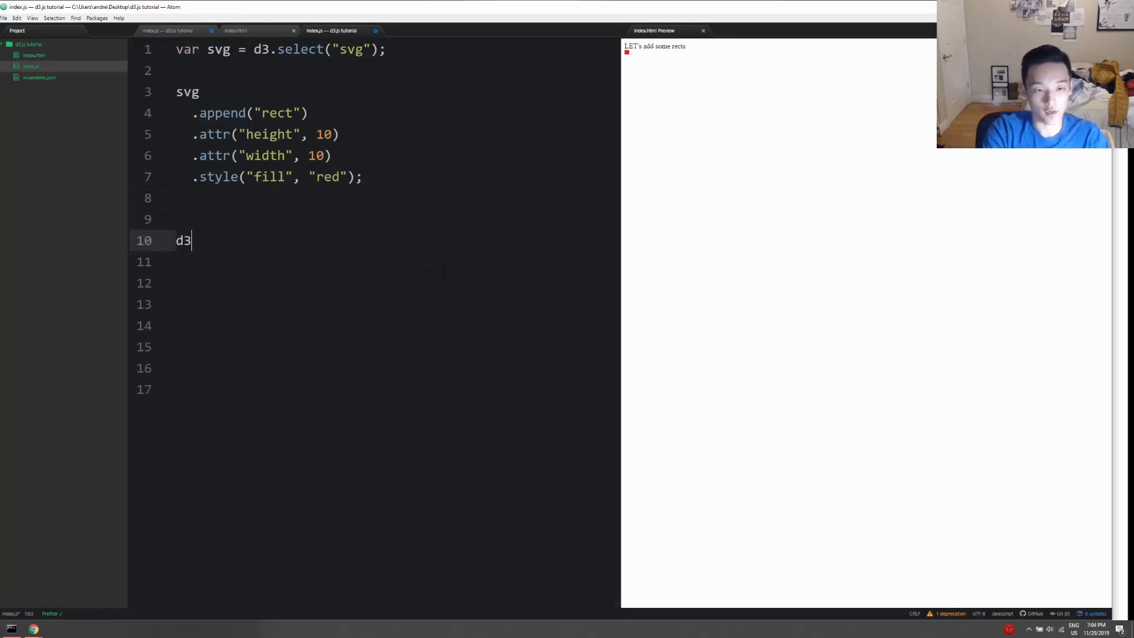
{"action": "type", "text": ".selec"}
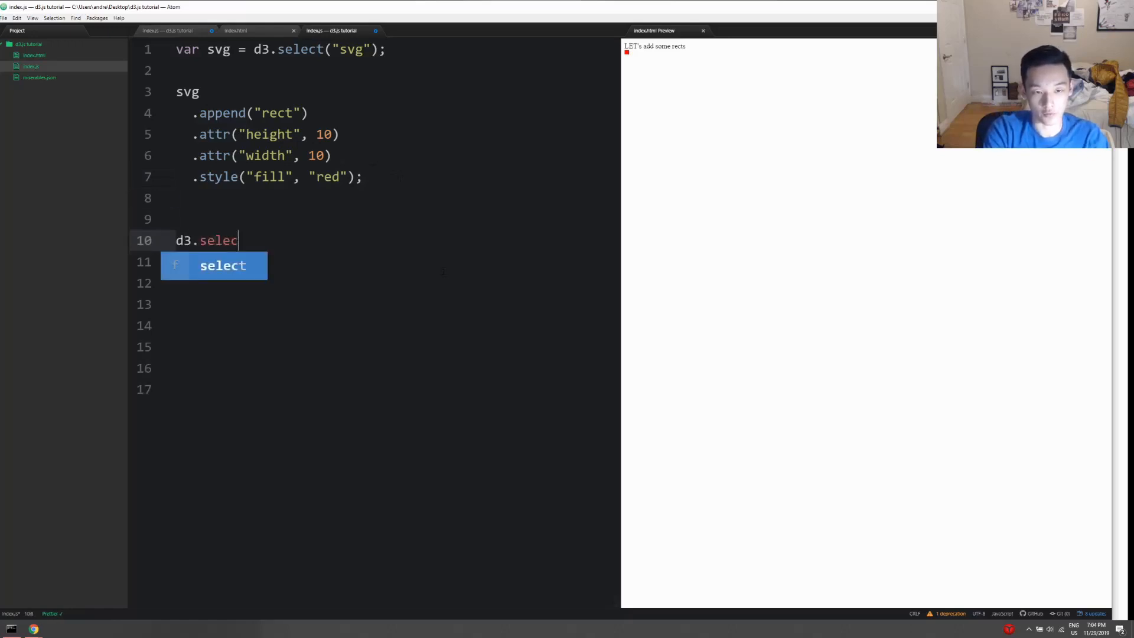
{"action": "type", "text": "t('rect')"}
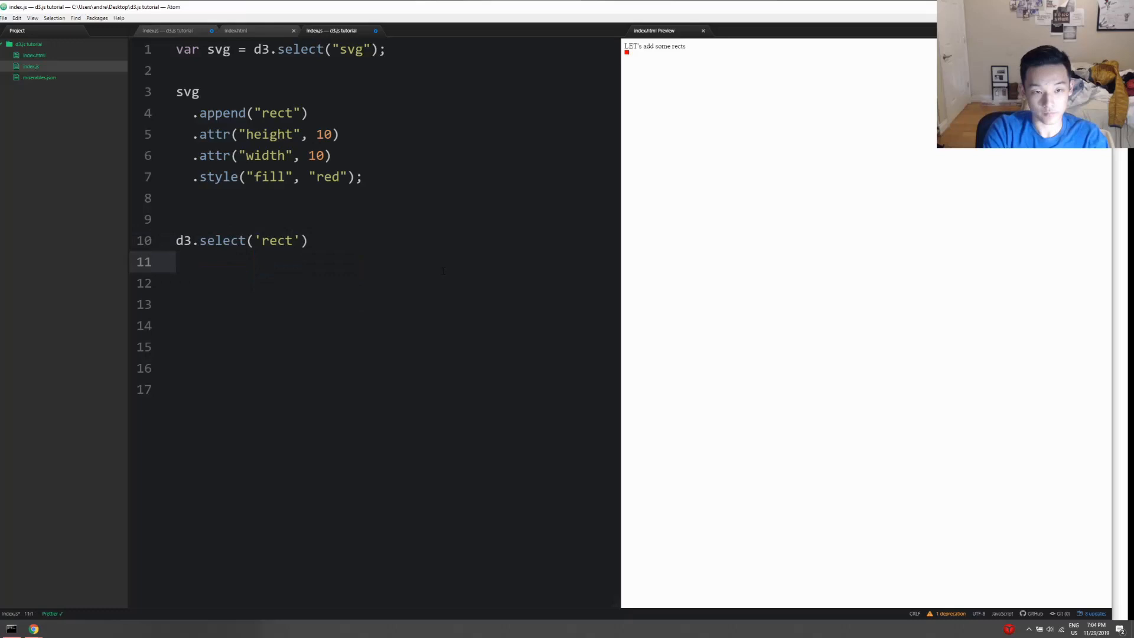
{"action": "type", "text": ".style('f'"}
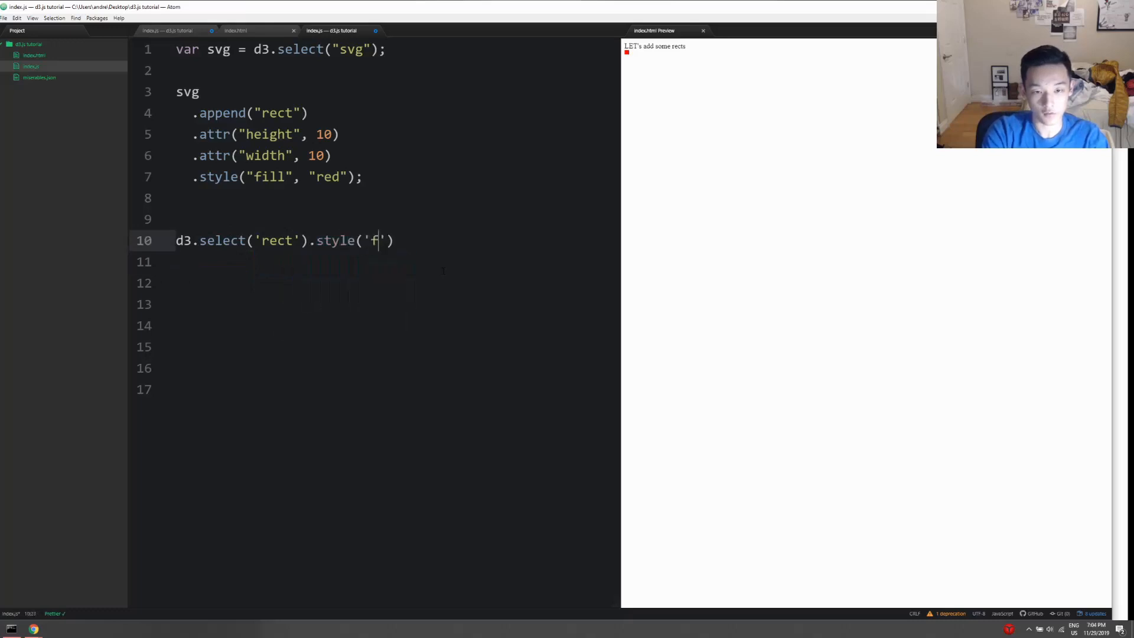
{"action": "type", "text": "ill',"}
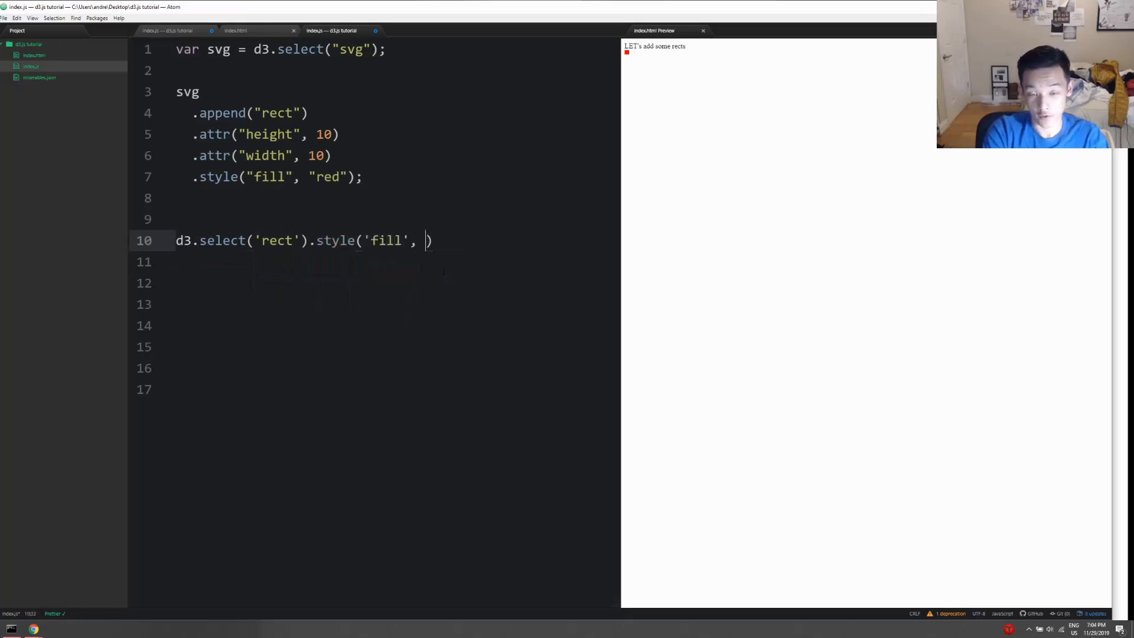
{"action": "type", "text": "\"green\""}
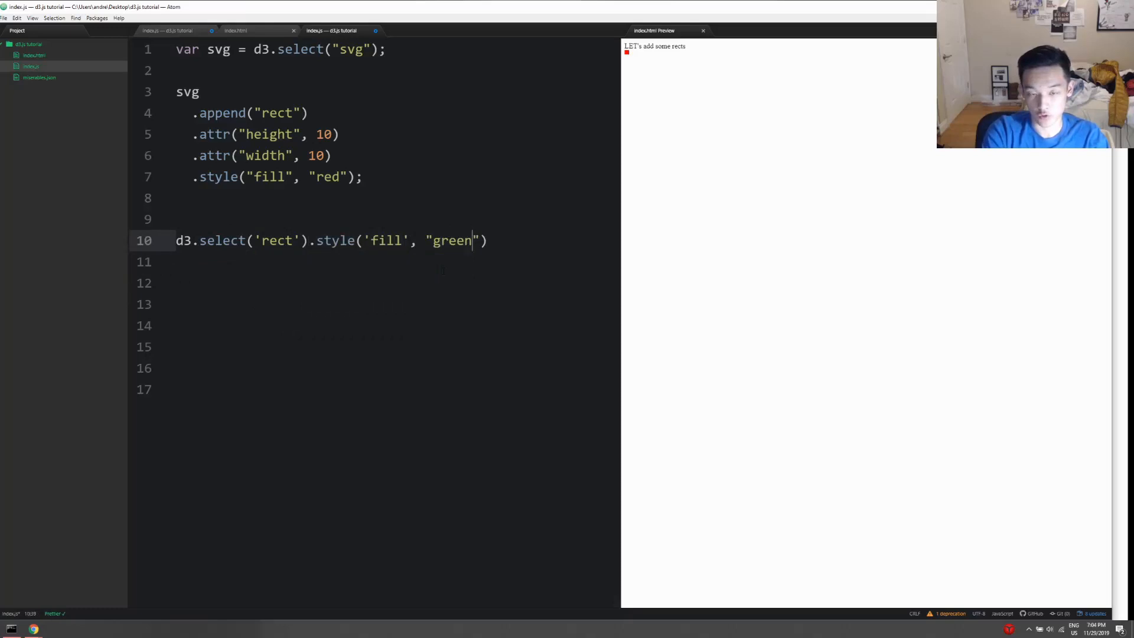
{"action": "left_click", "coordinate": [376, 240]}
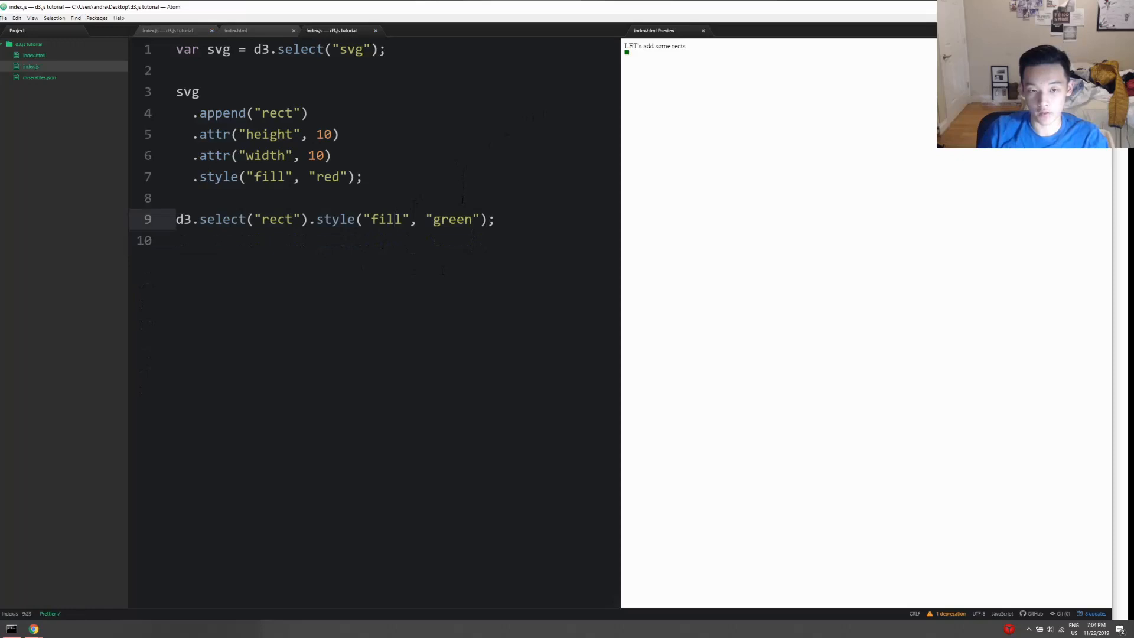
{"action": "left_click", "coordinate": [202, 197]}
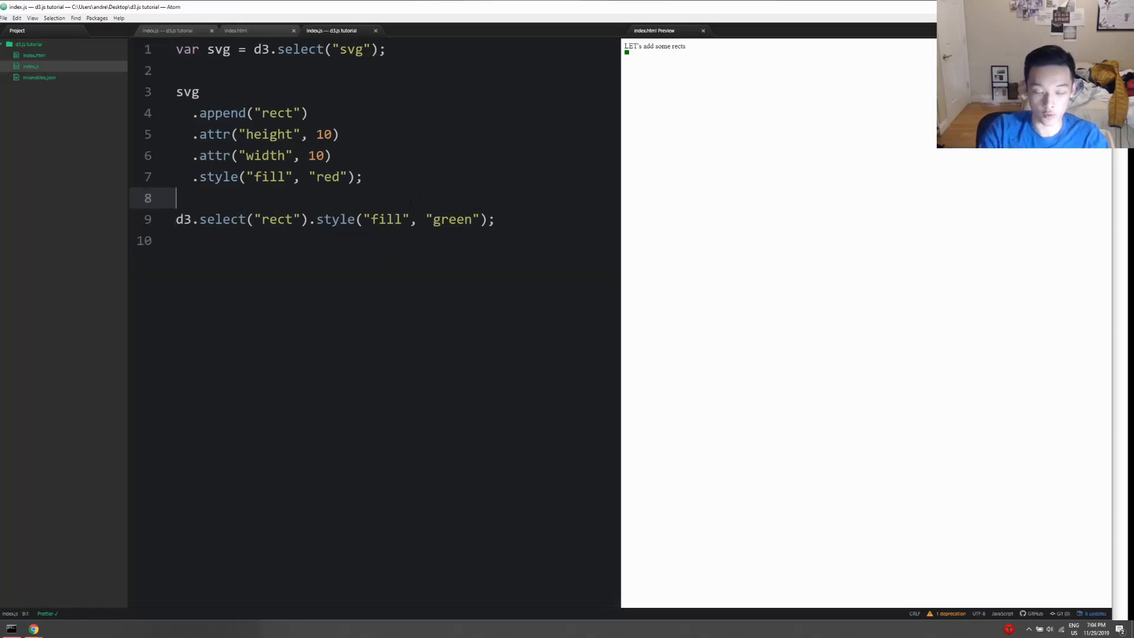
- Store the appended rect in var rect and add rect.style("fill", "purple")
{"action": "key", "text": "enter"}
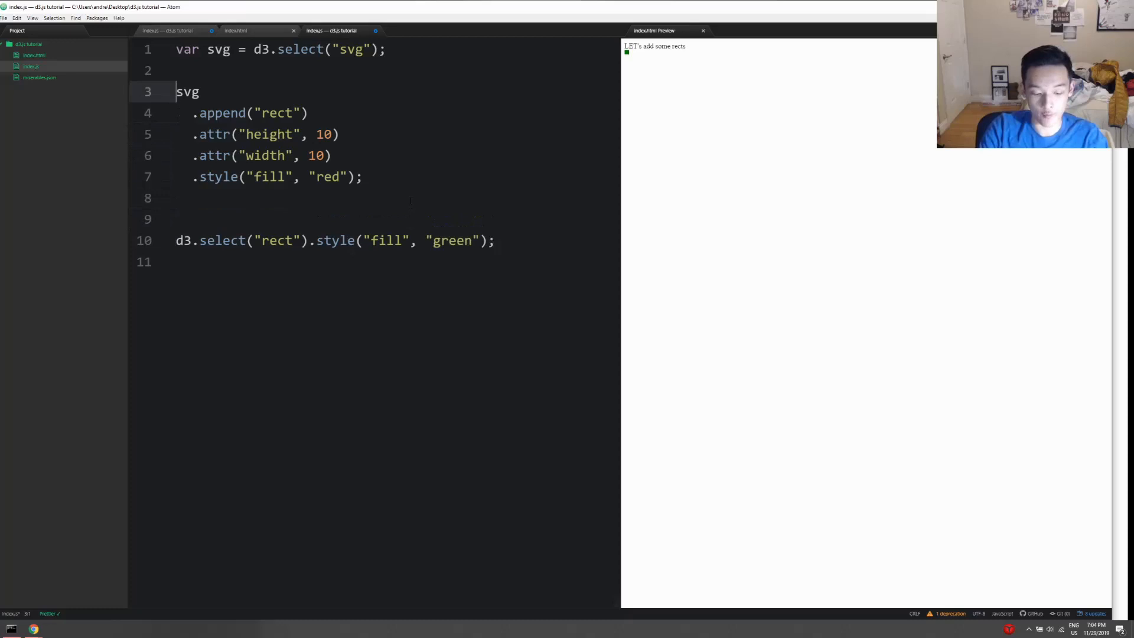
{"action": "type", "text": "var rect ="}
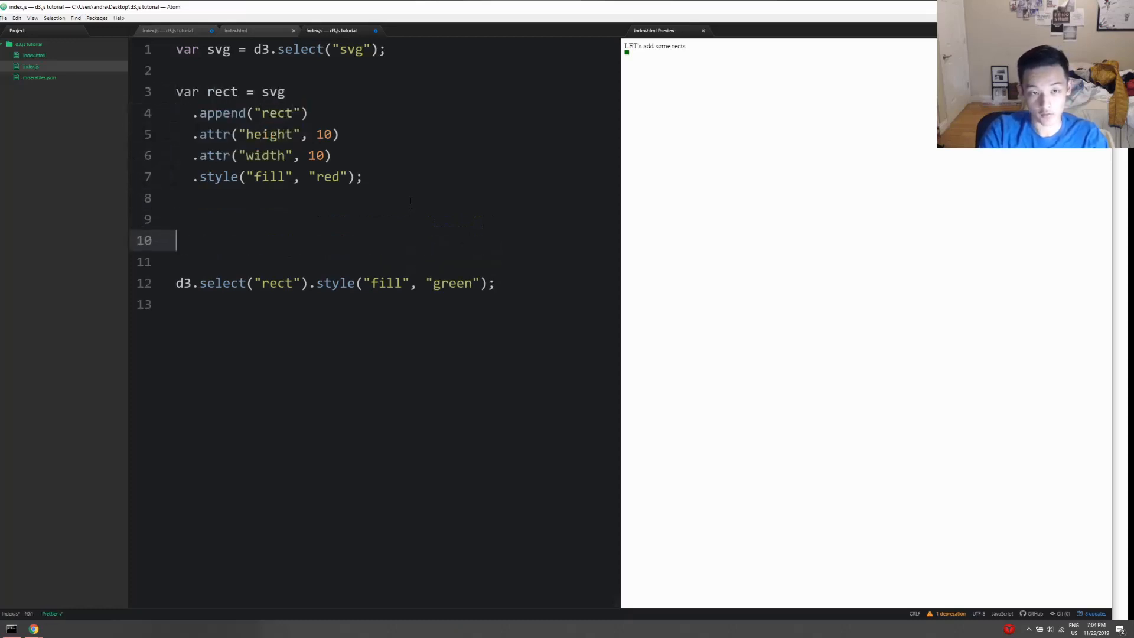
{"action": "type", "text": "rect."}
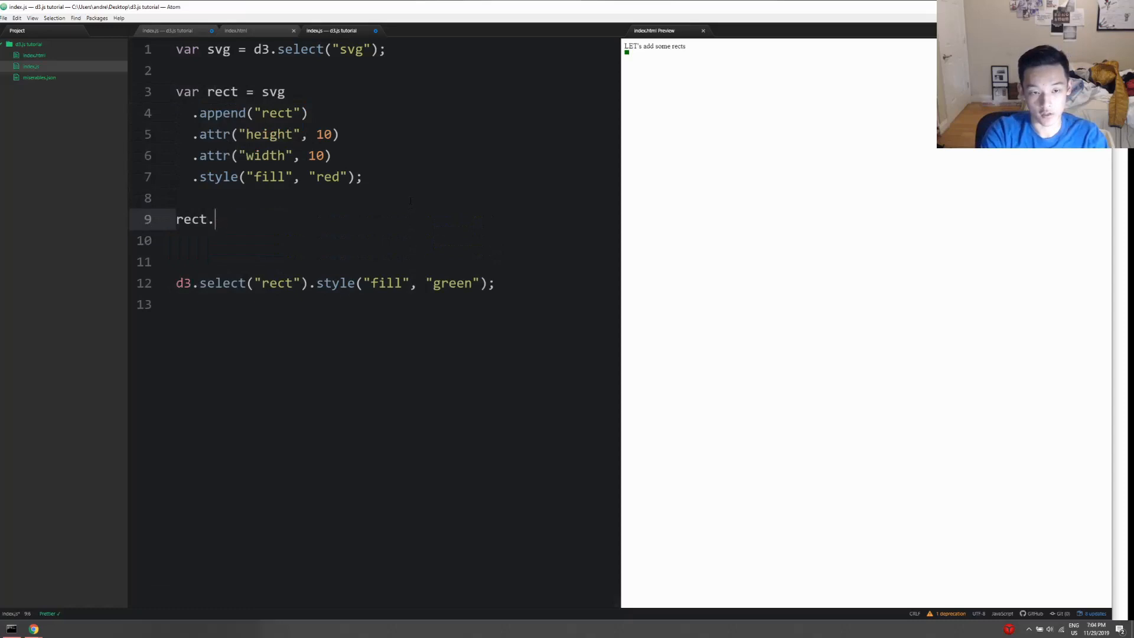
{"action": "type", "text": ".style(\"fi\")"}
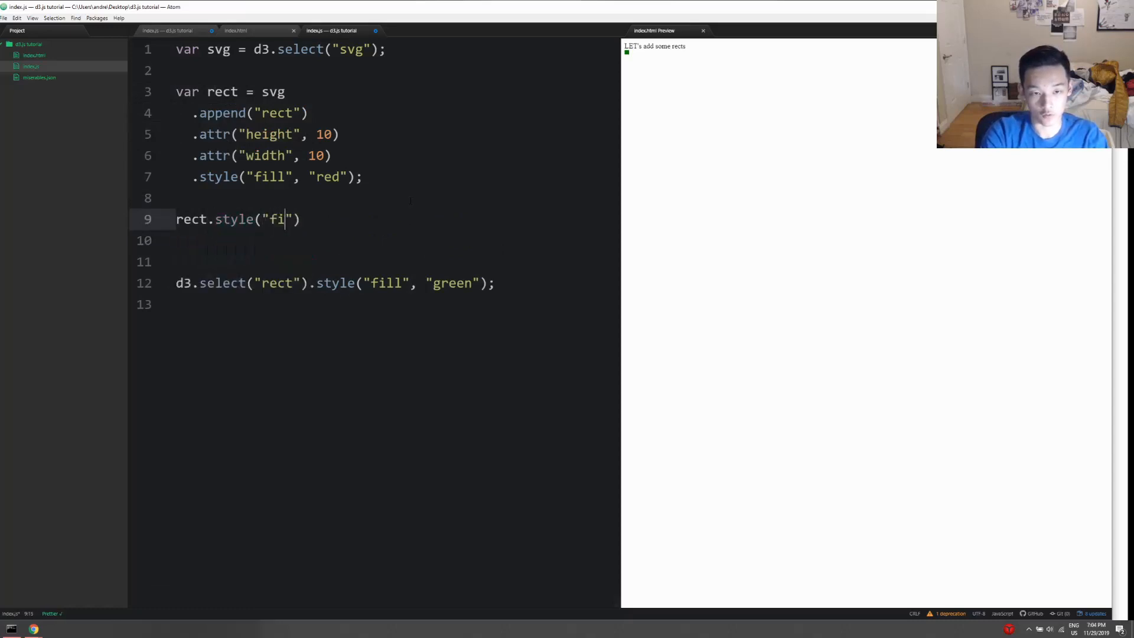
{"action": "type", "text": "ll\", \""}
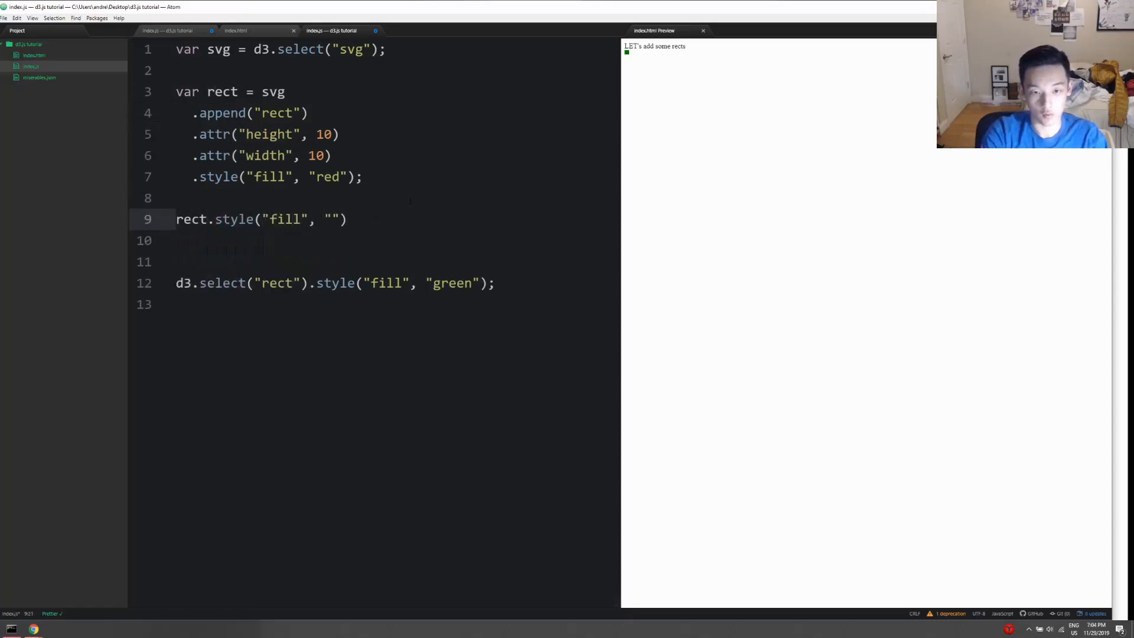
{"action": "type", "text": "purple"}
{"action": "left_click", "coordinate": [337, 283]}
{"action": "type", "text": "//"}
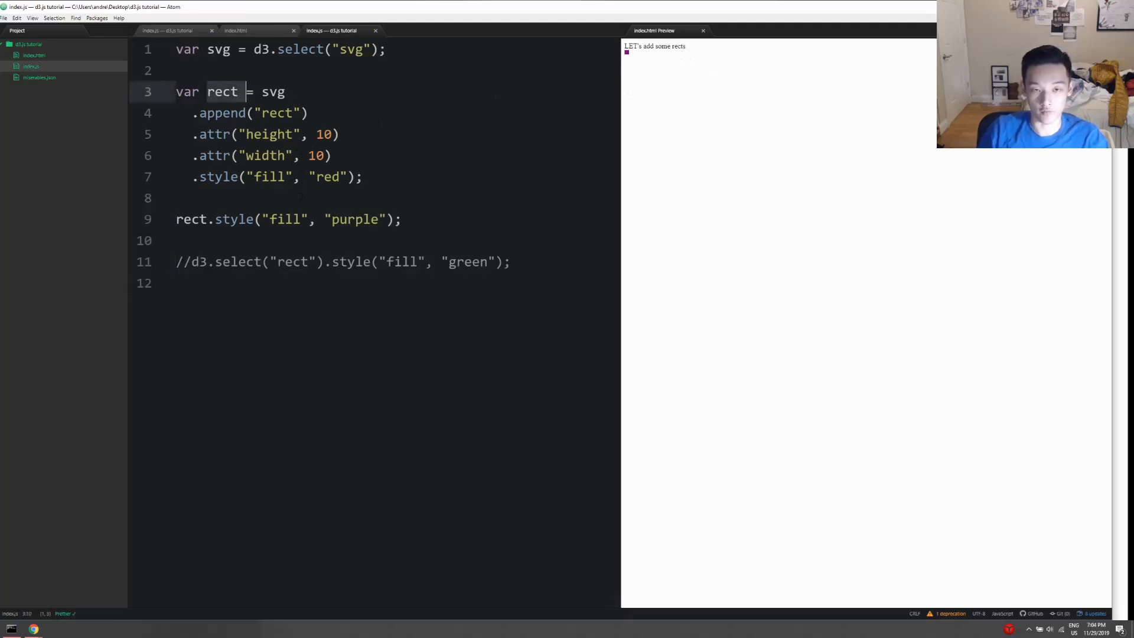
{"action": "left_click", "coordinate": [269, 176]}
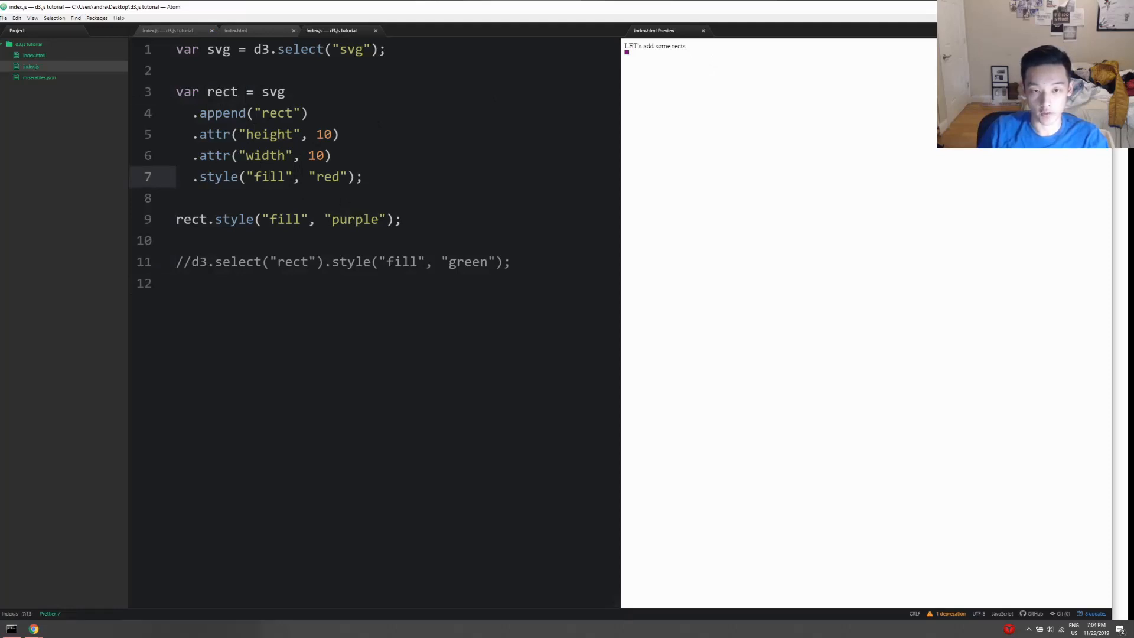
{"action": "left_click", "coordinate": [269, 176]}
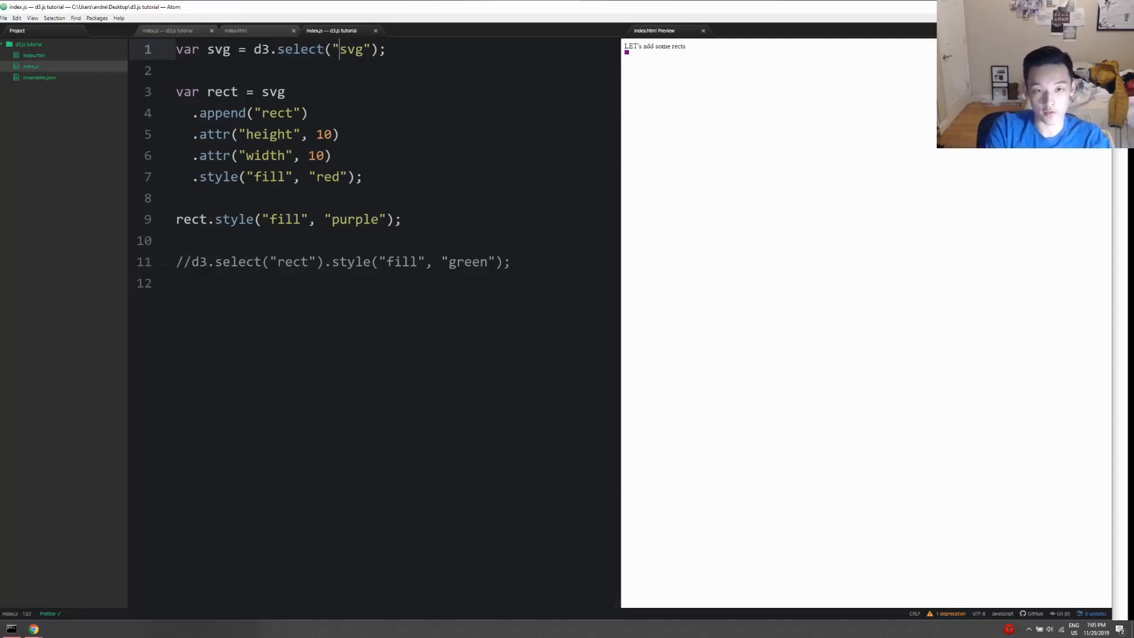
{"action": "type", "text": "A"}
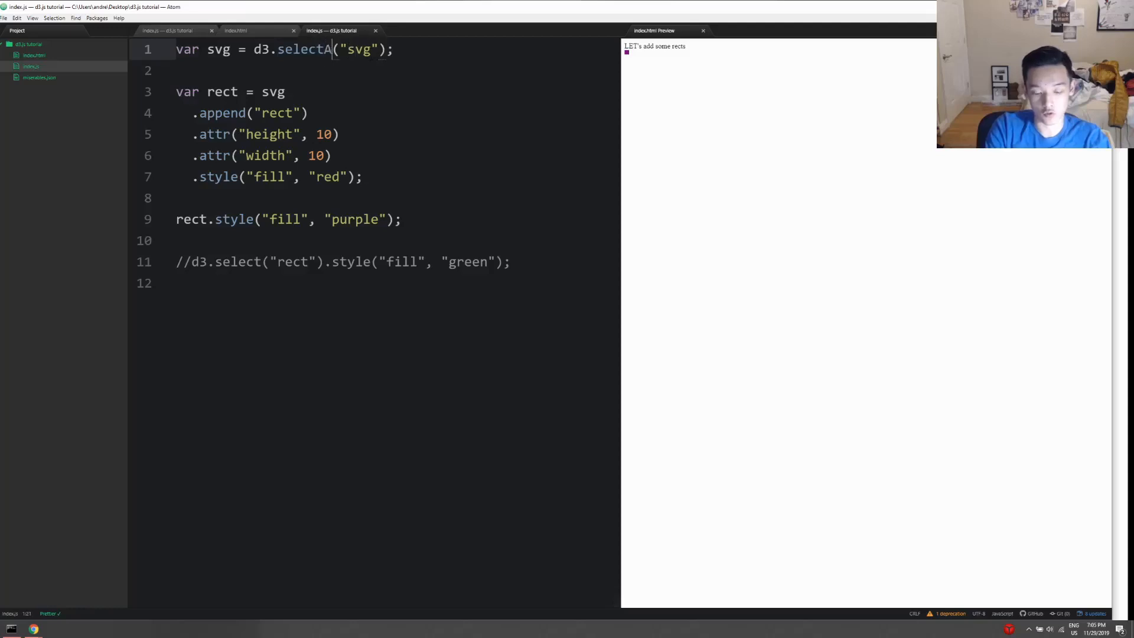
{"action": "type", "text": "ll"}
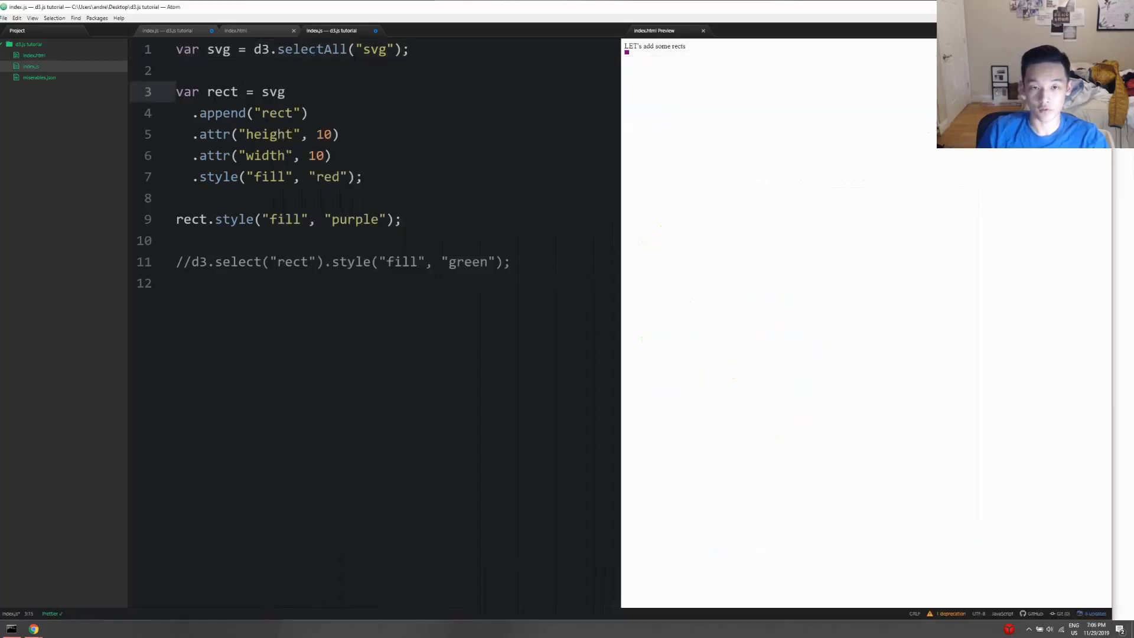
{"action": "double_click", "coordinate": [334, 49]}
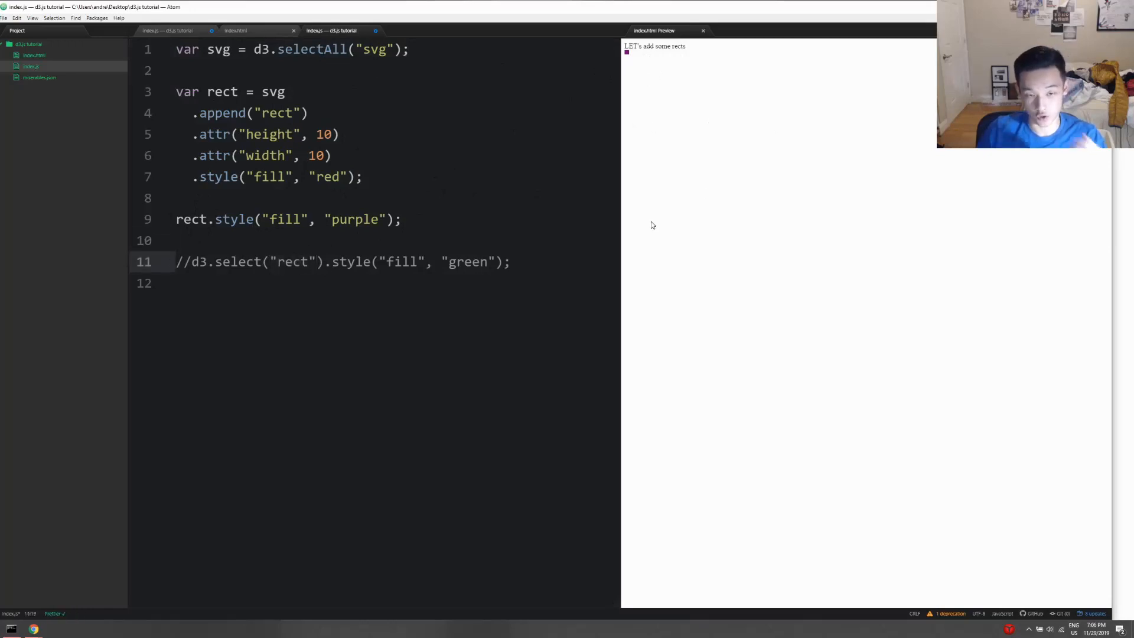
{"action": "left_click", "coordinate": [316, 262]}
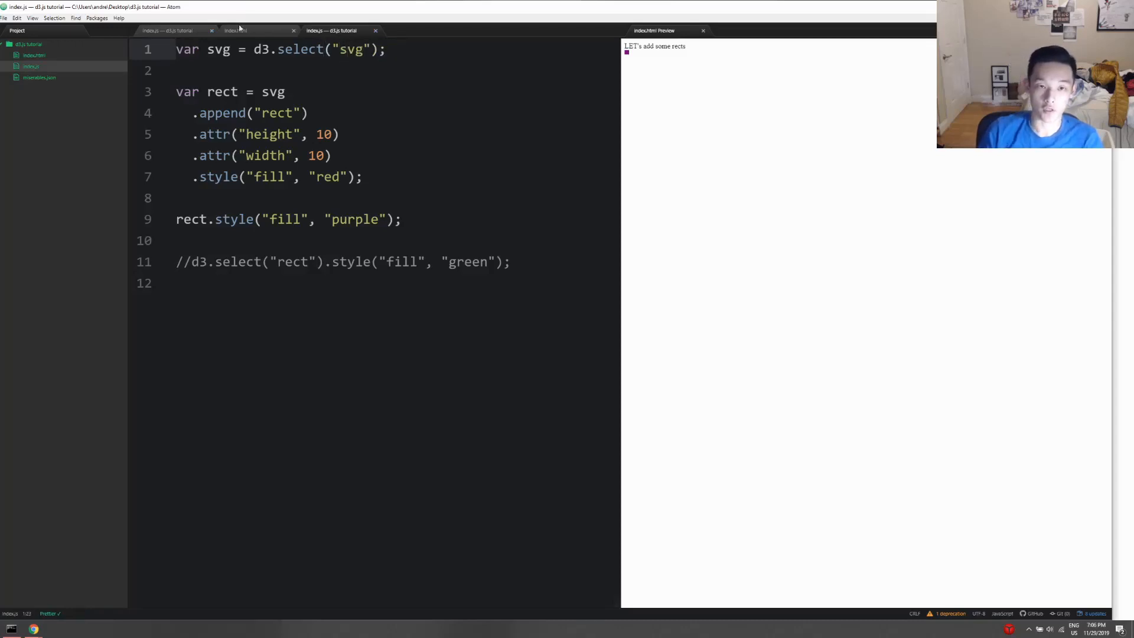
- Change the svg selector in index.js to "#svgID" after checking the id in index.html
{"action": "left_click", "coordinate": [256, 31]}
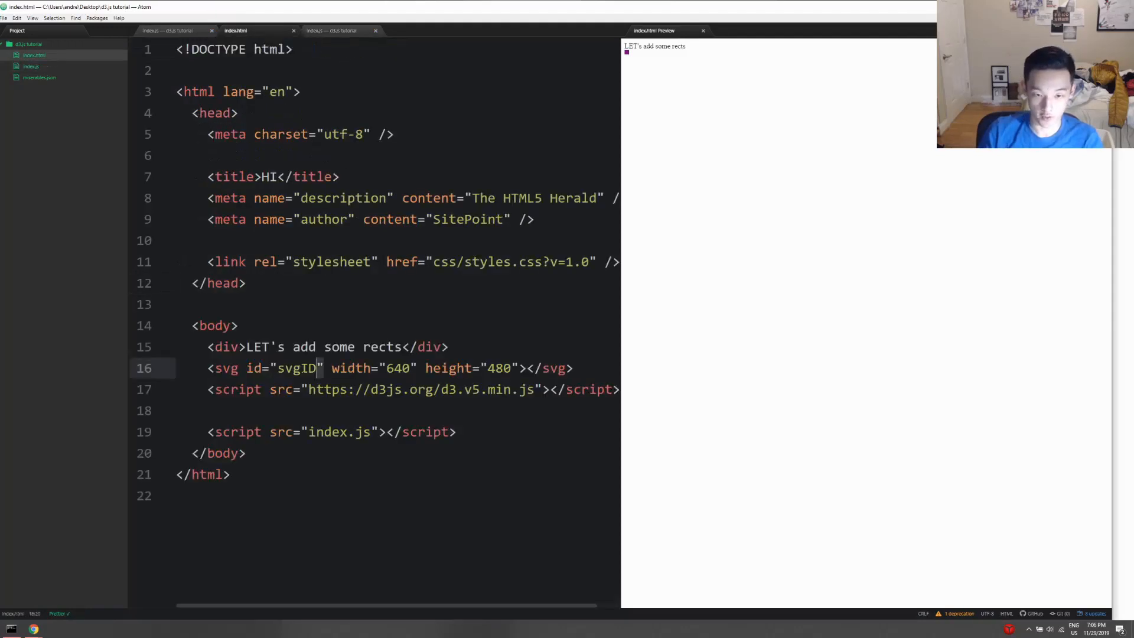
{"action": "left_click", "coordinate": [331, 31]}
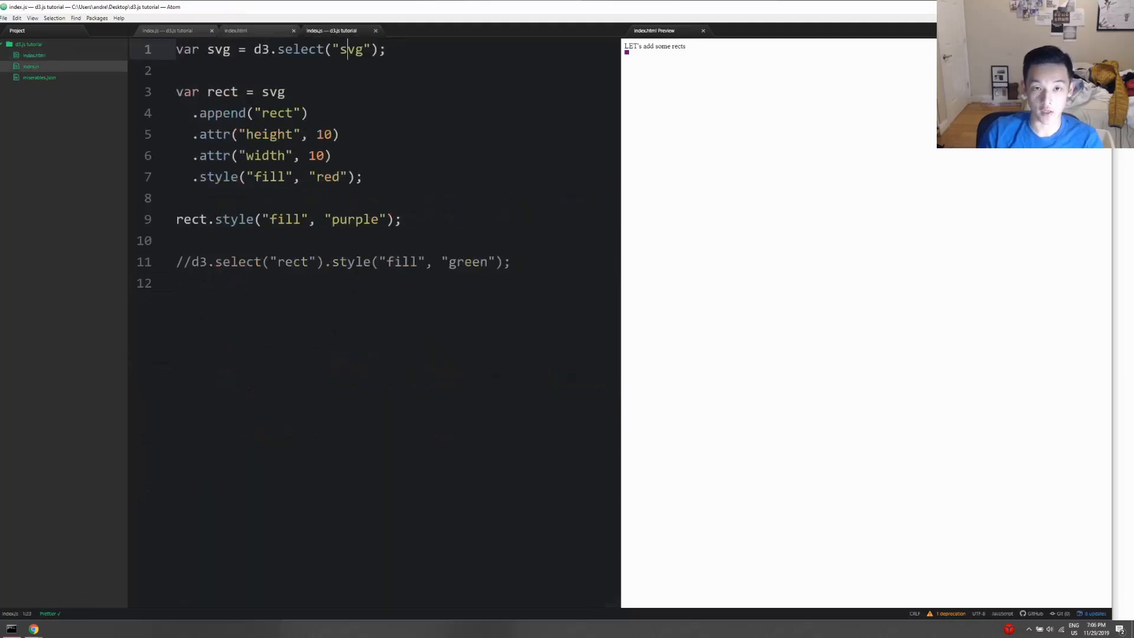
{"action": "type", "text": "#"}
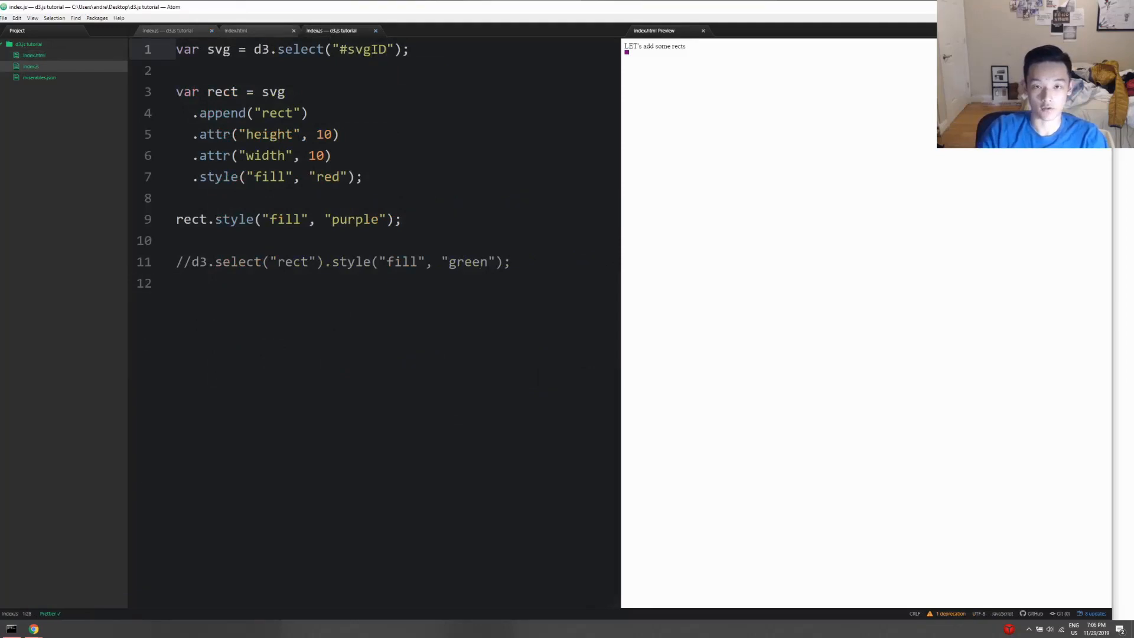
{"action": "key", "text": "Backspace"}
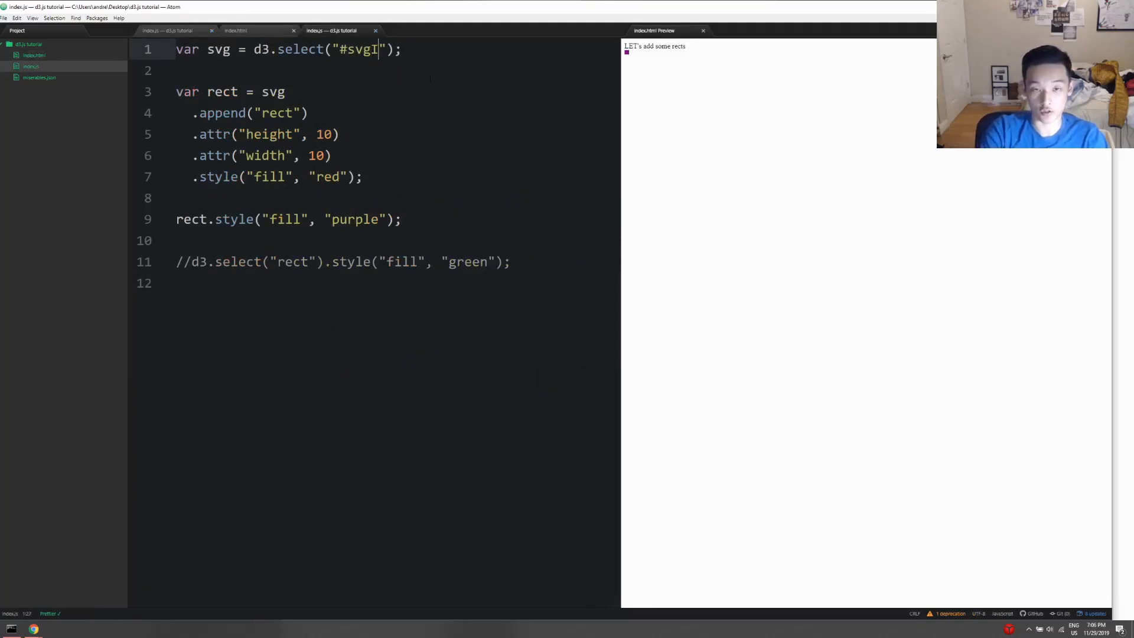
{"action": "type", "text": "D"}
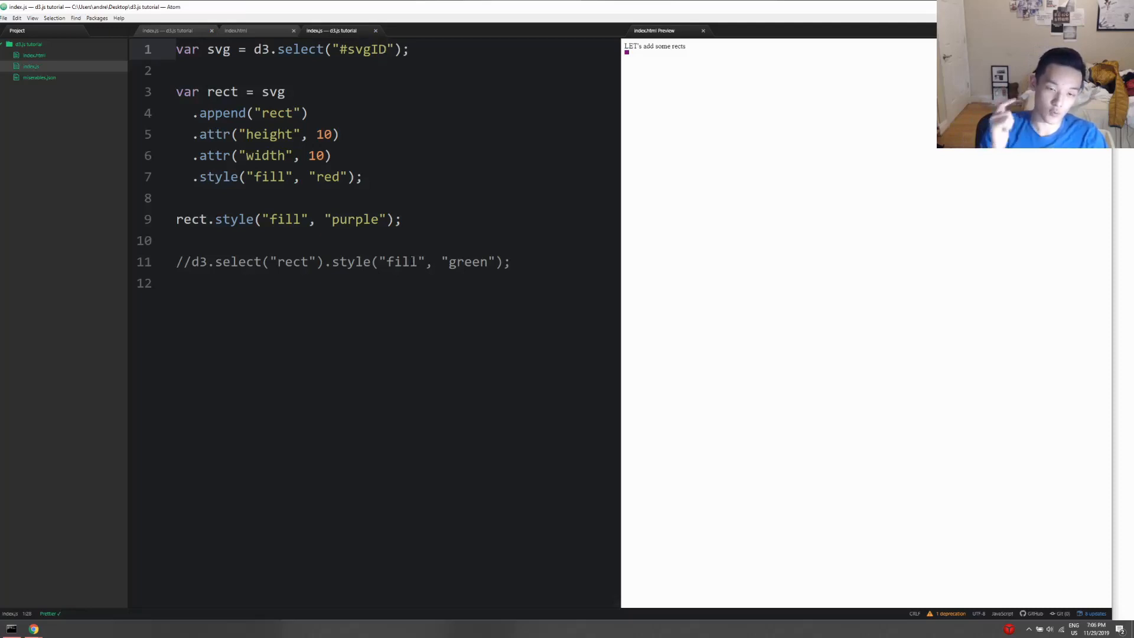
{"action": "left_click", "coordinate": [388, 49]}
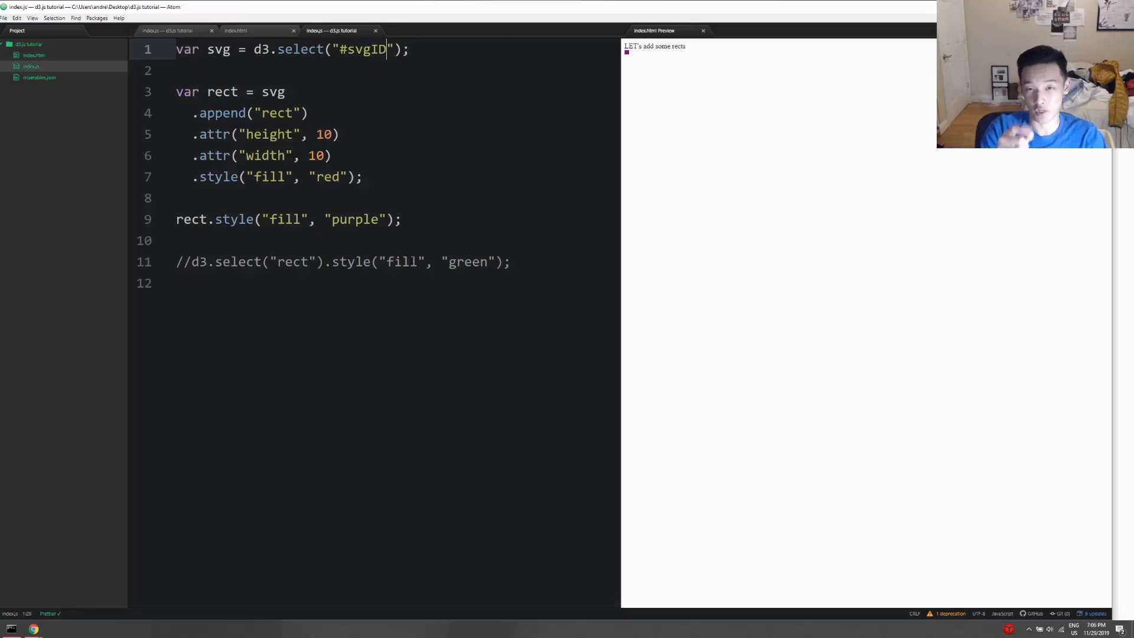